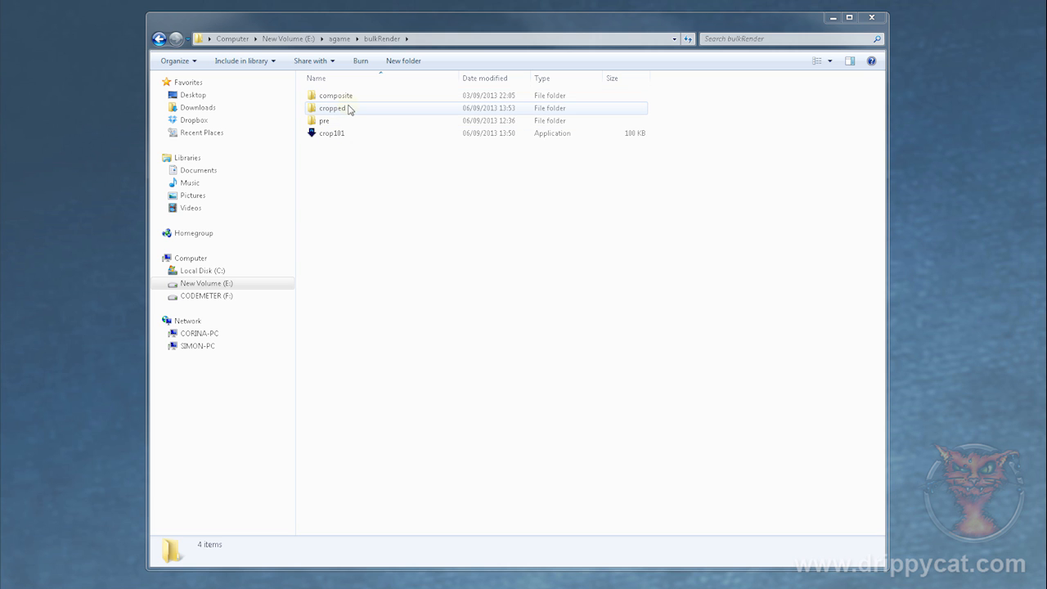
Review the 828 cropped sprite frames, then go up to bulkRender and into the composite folder
double_click(332, 107)
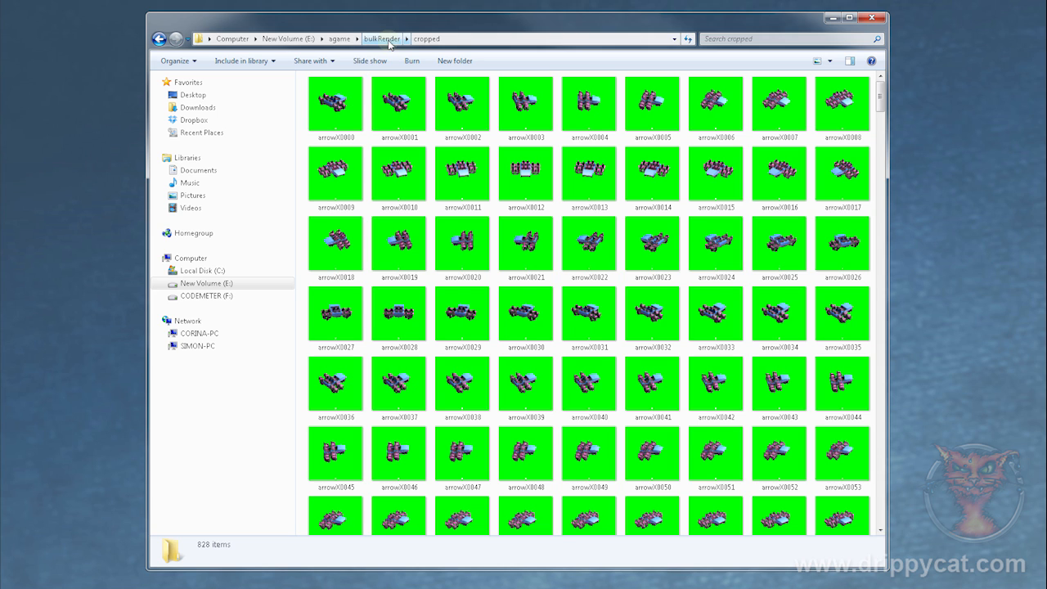
left_click(335, 102)
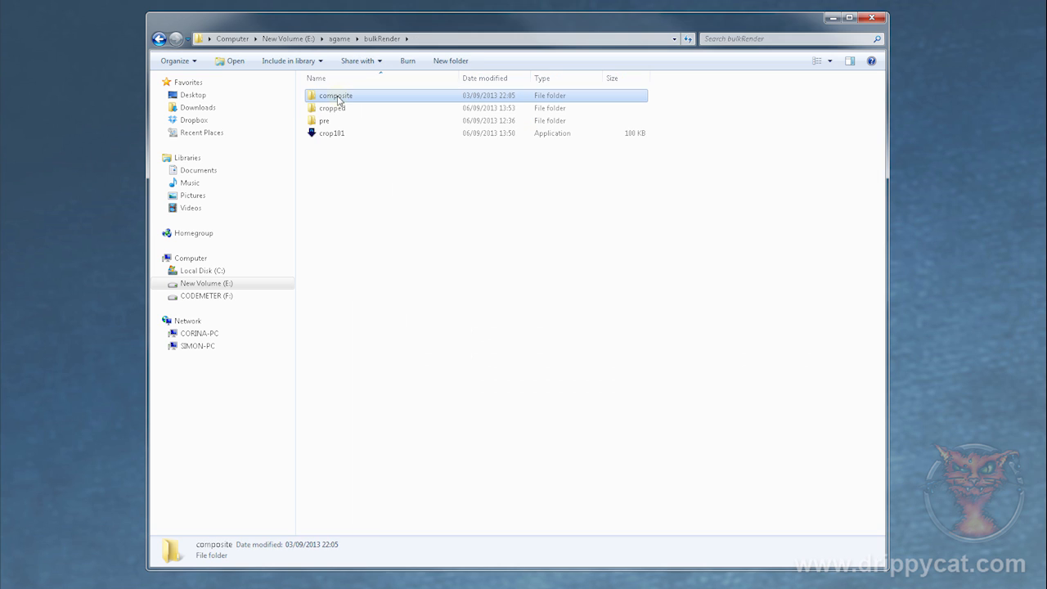
double_click(336, 95)
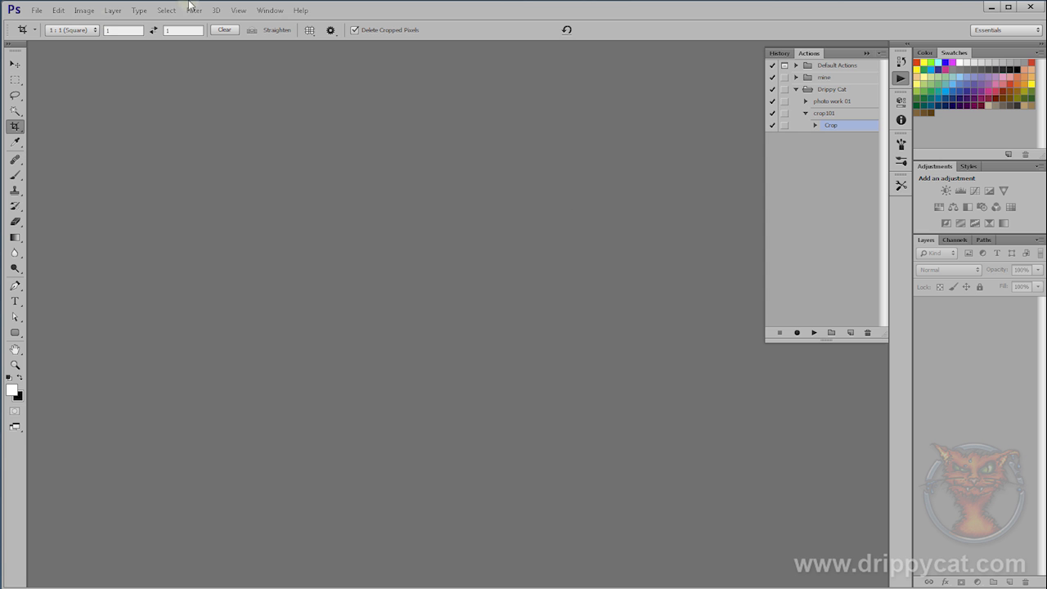
Start File > Automate > Contact Sheet II, with the post folder, 1024×768 page and 10×7 grid
left_click(36, 10)
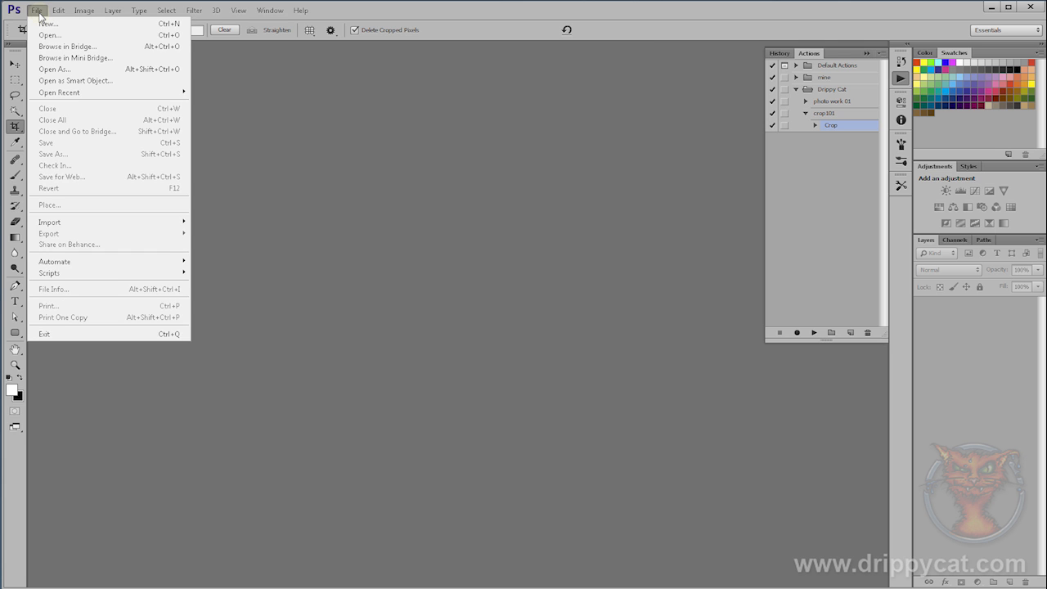
mouse_move(110, 261)
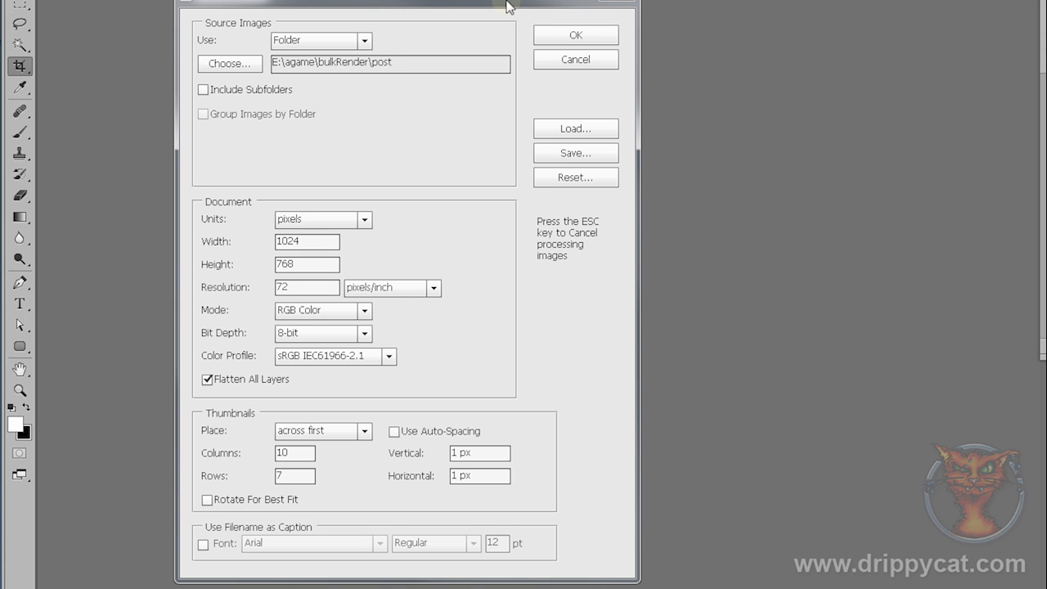
mouse_move(230, 63)
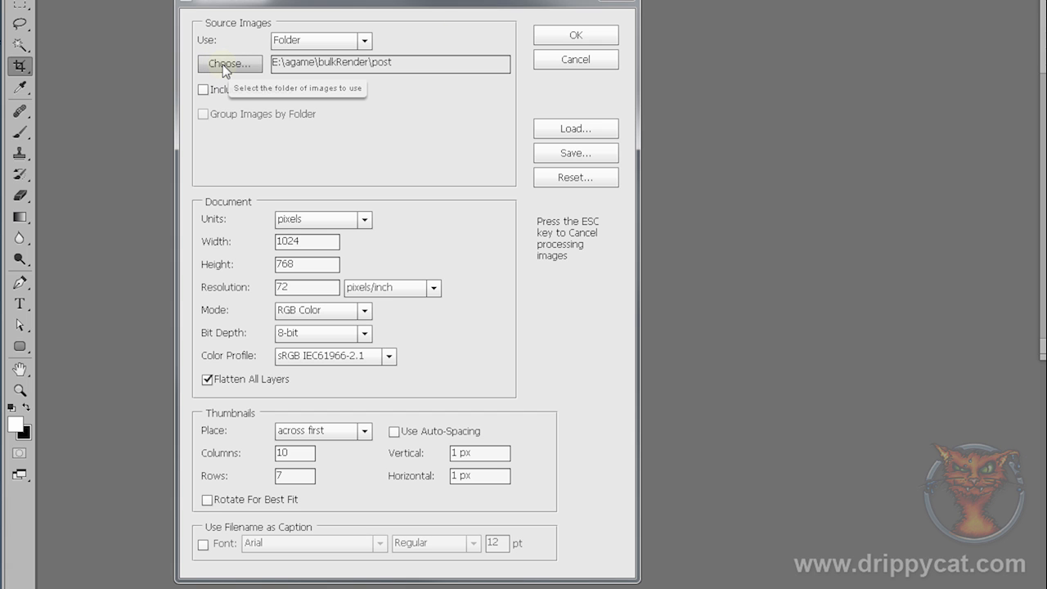
Point the contact sheet source folder to bulkRender\cropped
left_click(229, 64)
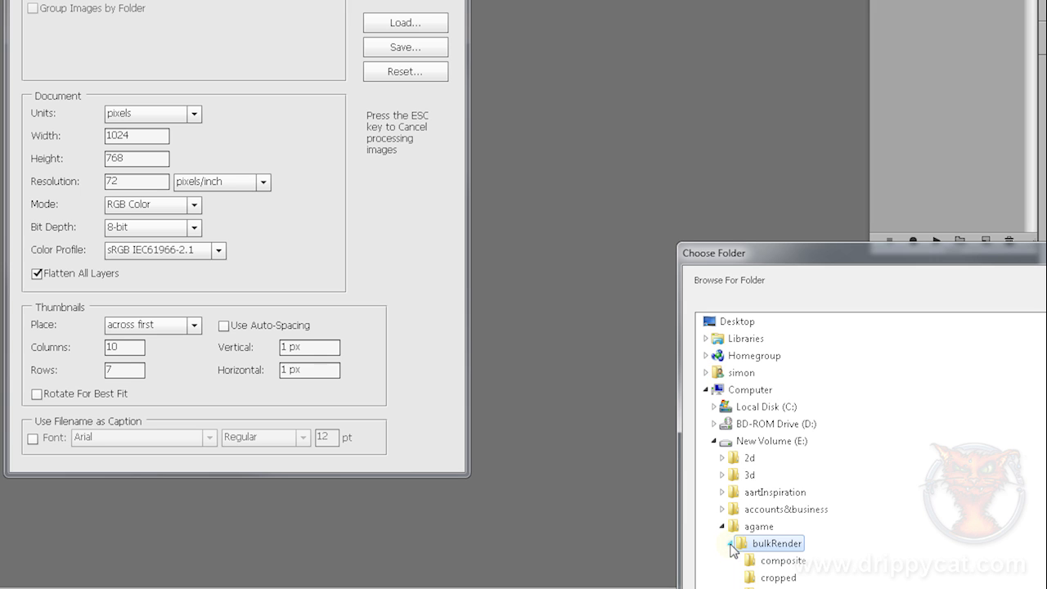
left_click(778, 578)
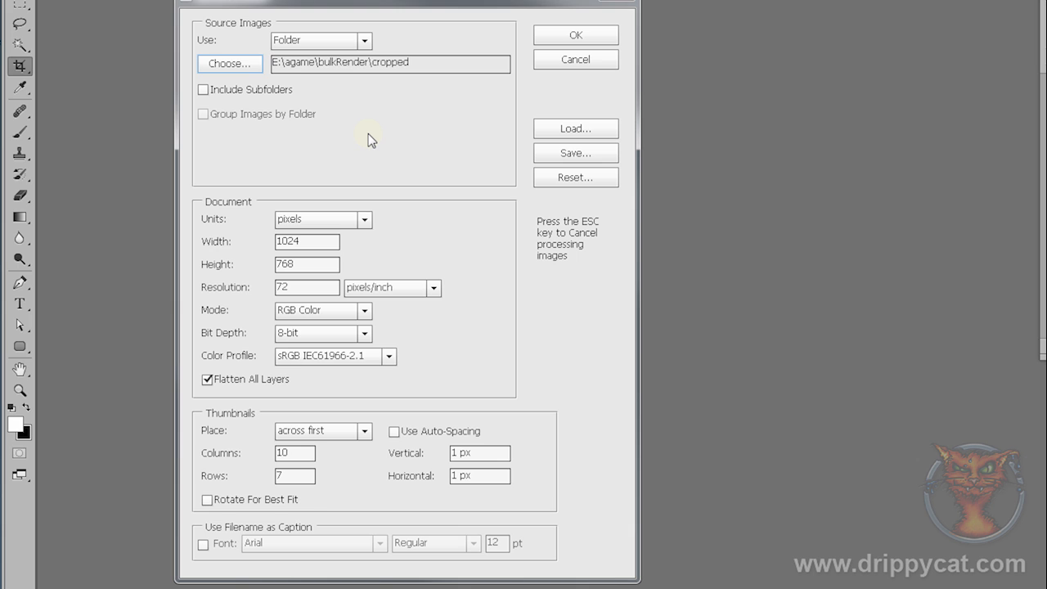
mouse_move(354, 124)
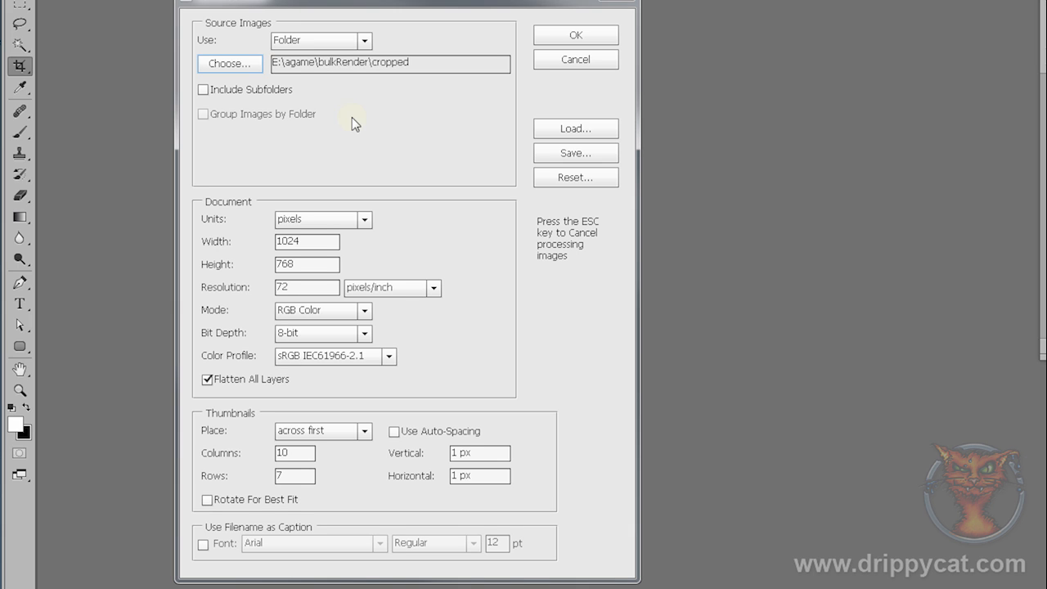
mouse_move(232, 211)
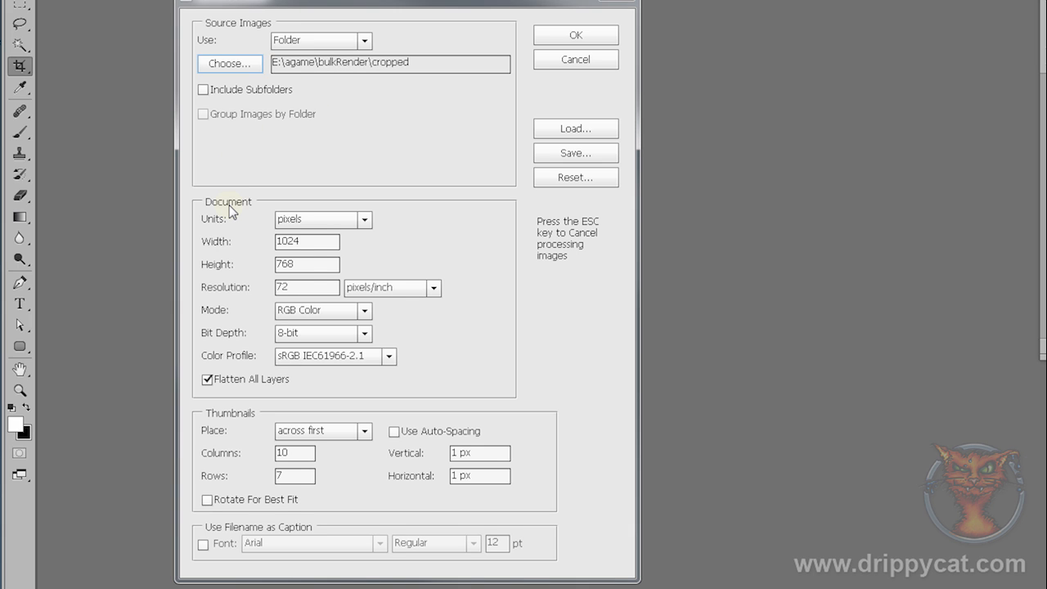
mouse_move(319, 219)
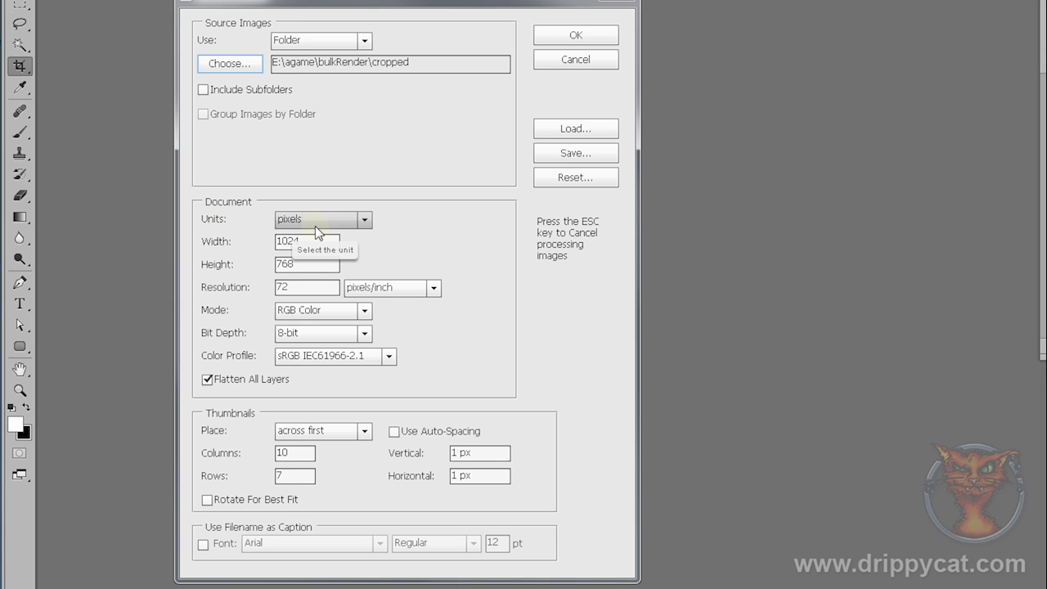
mouse_move(483, 276)
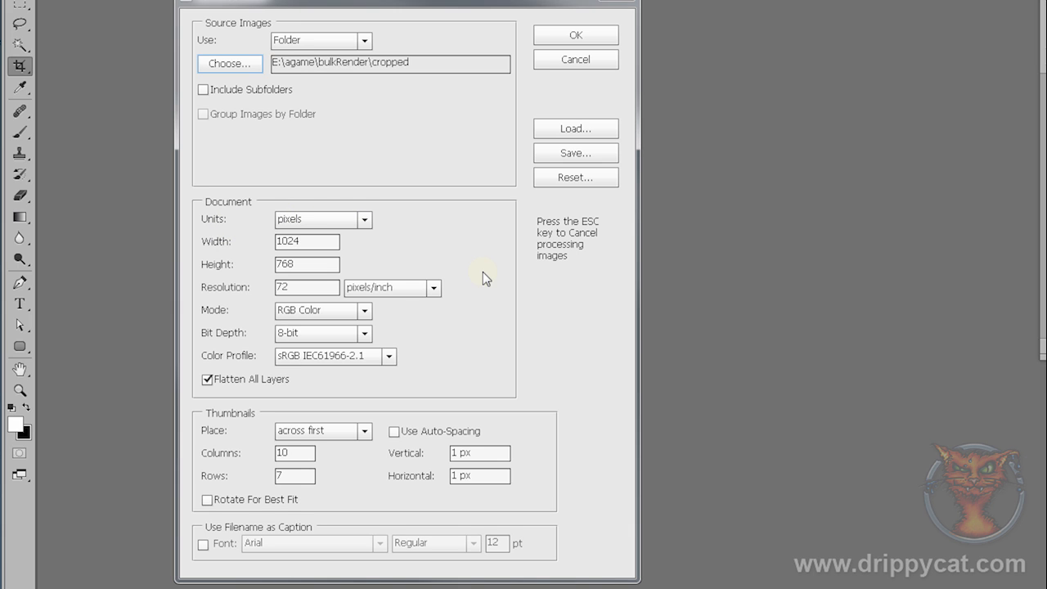
mouse_move(240, 251)
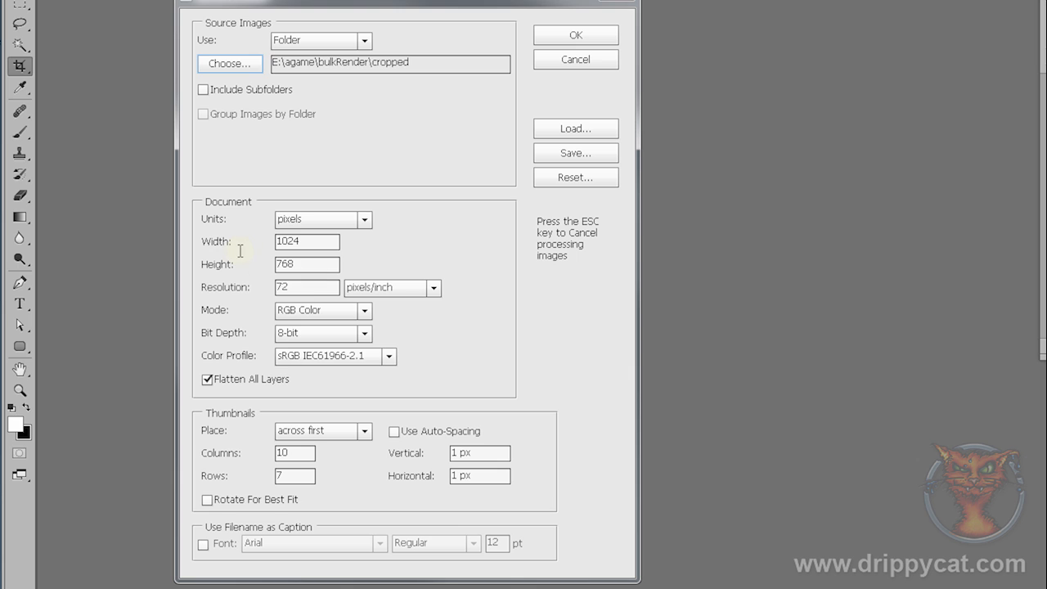
mouse_move(303, 262)
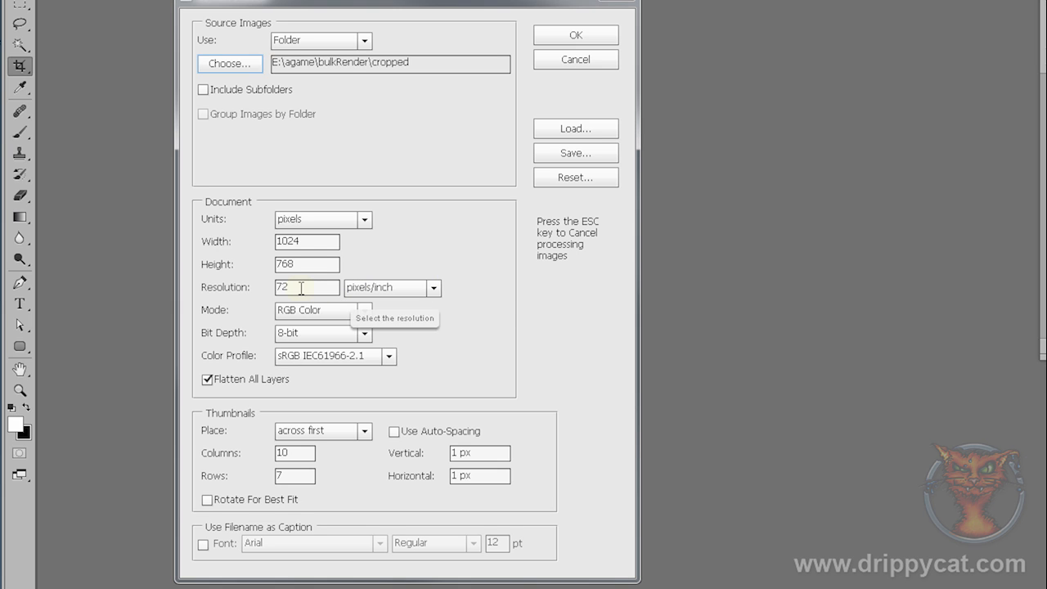
type("300")
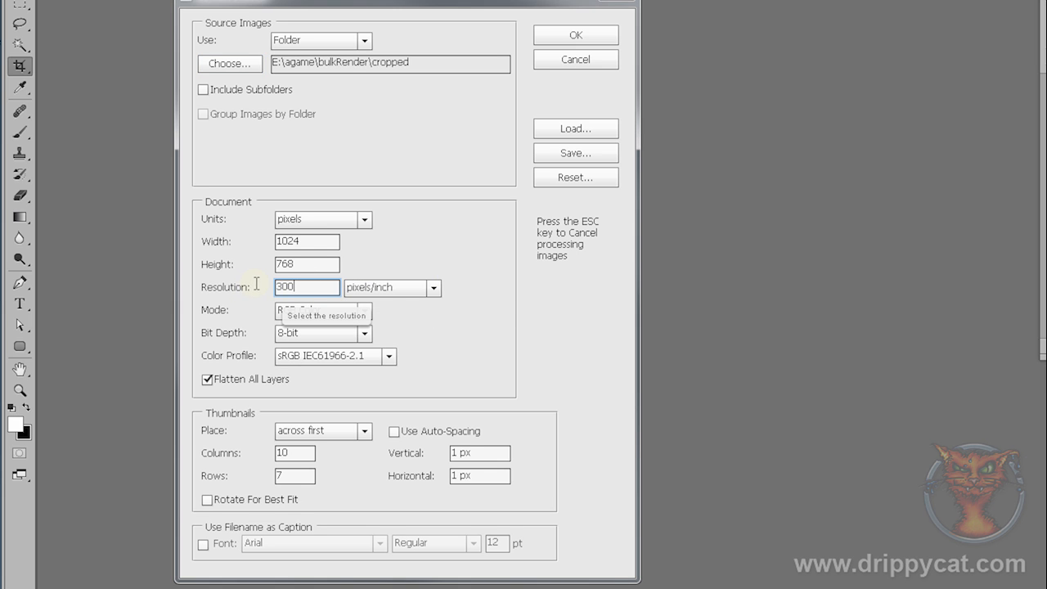
type("72")
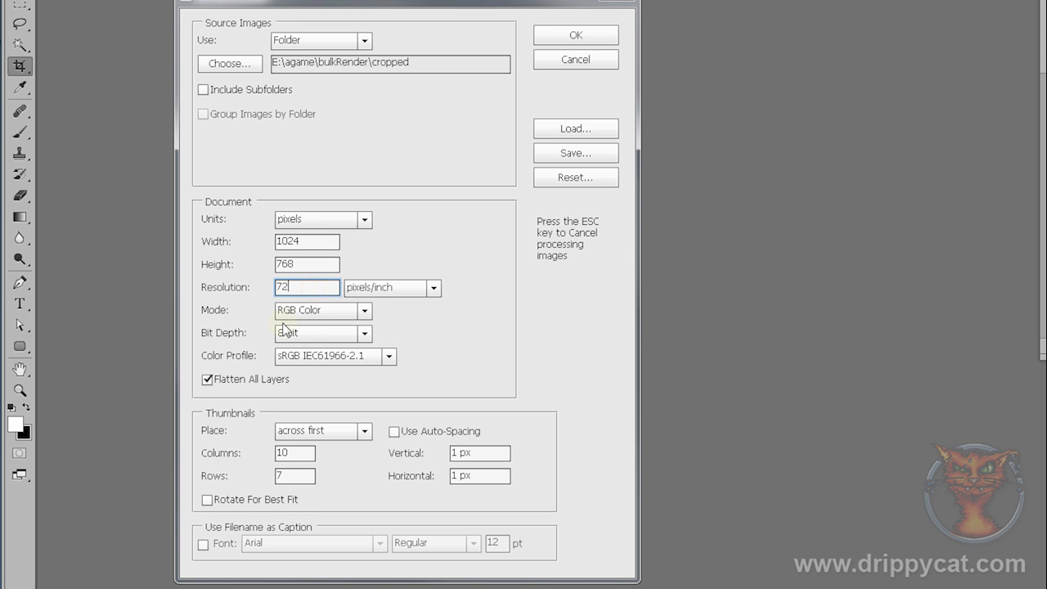
mouse_move(364, 313)
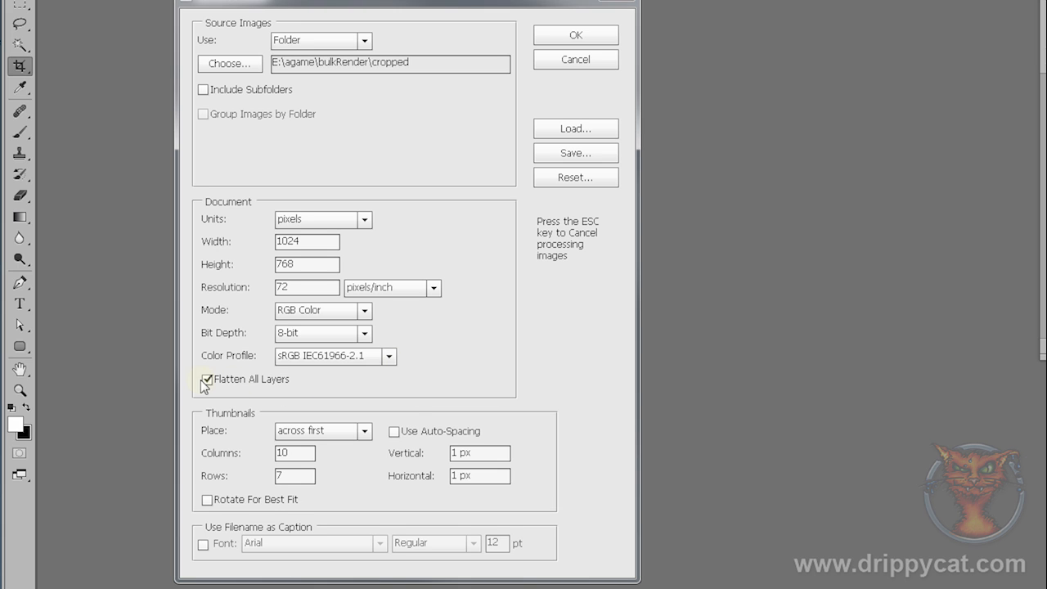
mouse_move(207, 379)
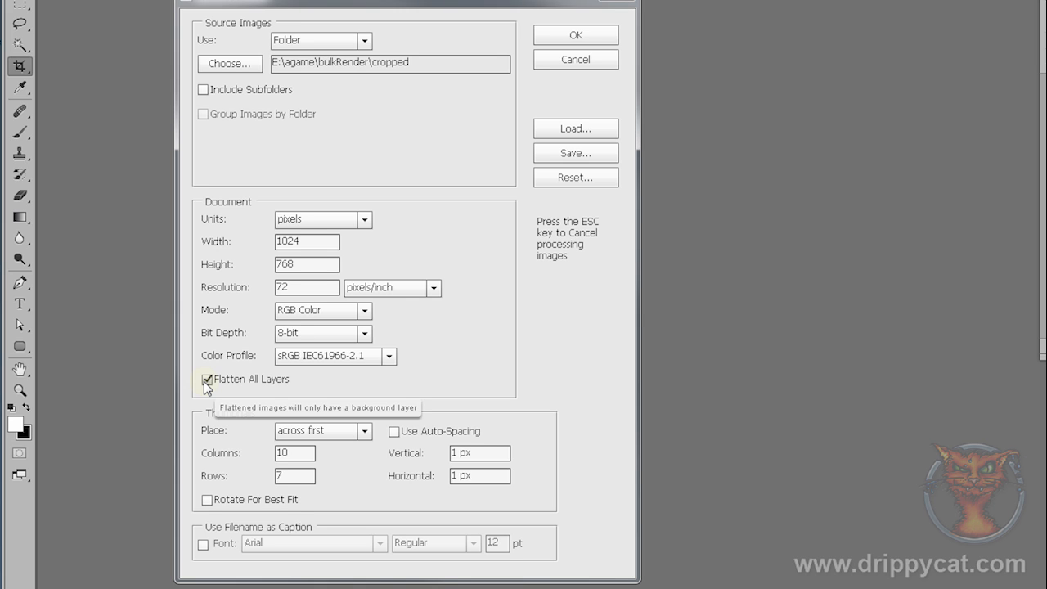
mouse_move(301, 356)
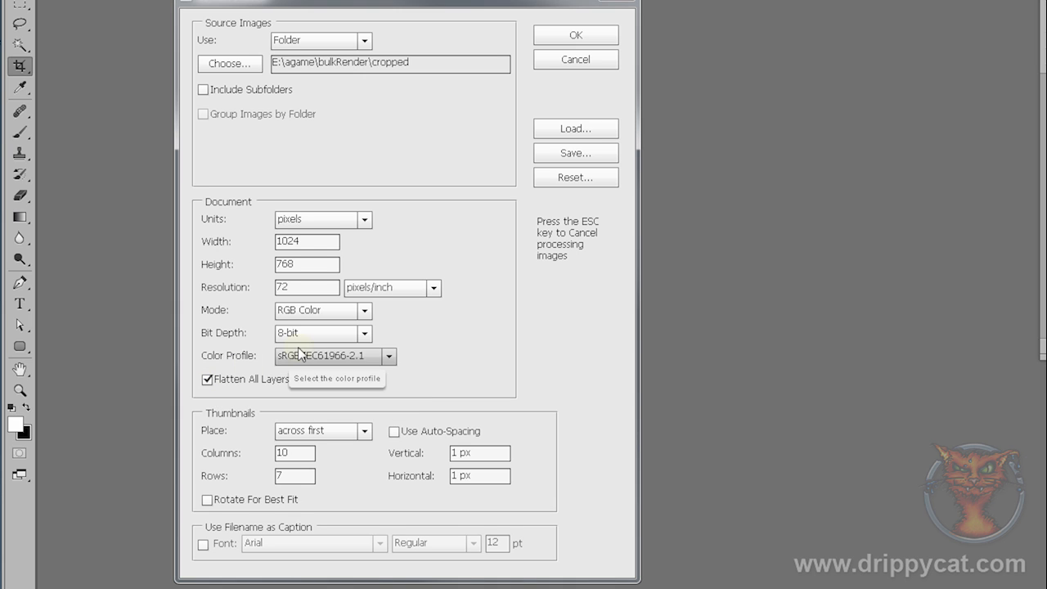
mouse_move(242, 415)
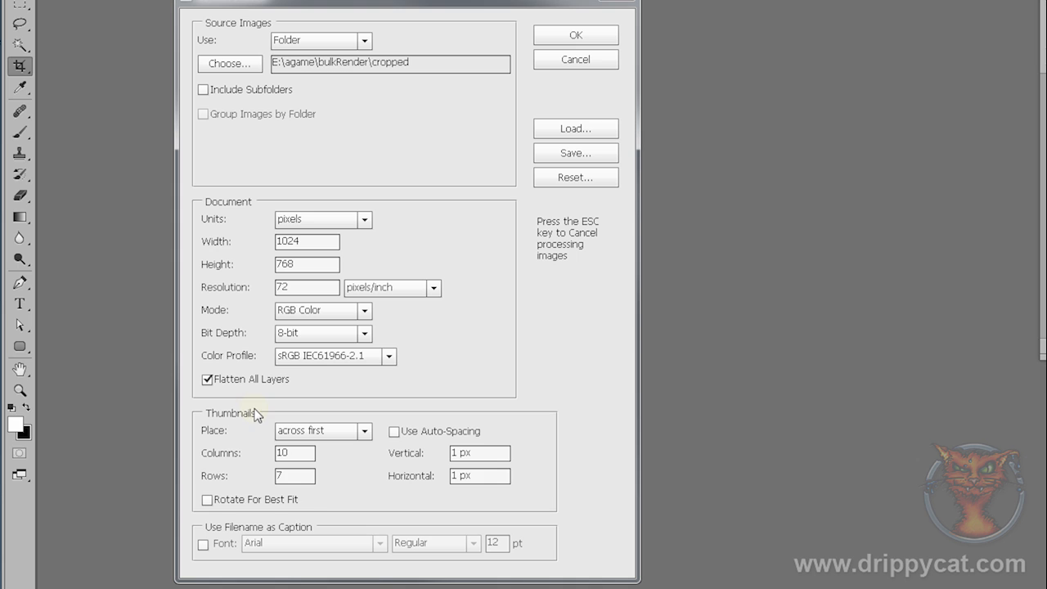
mouse_move(315, 244)
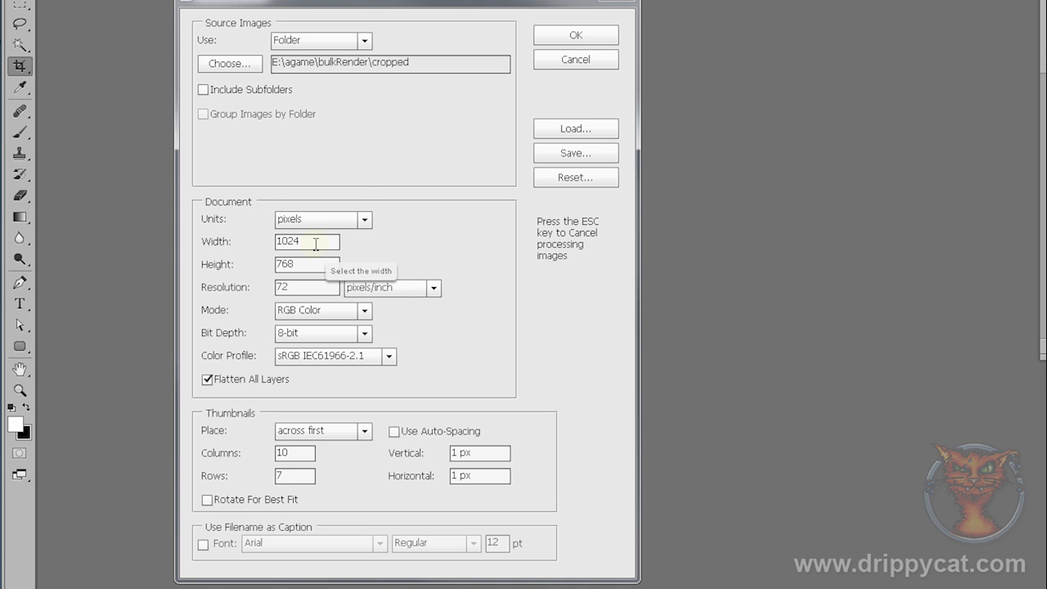
mouse_move(310, 287)
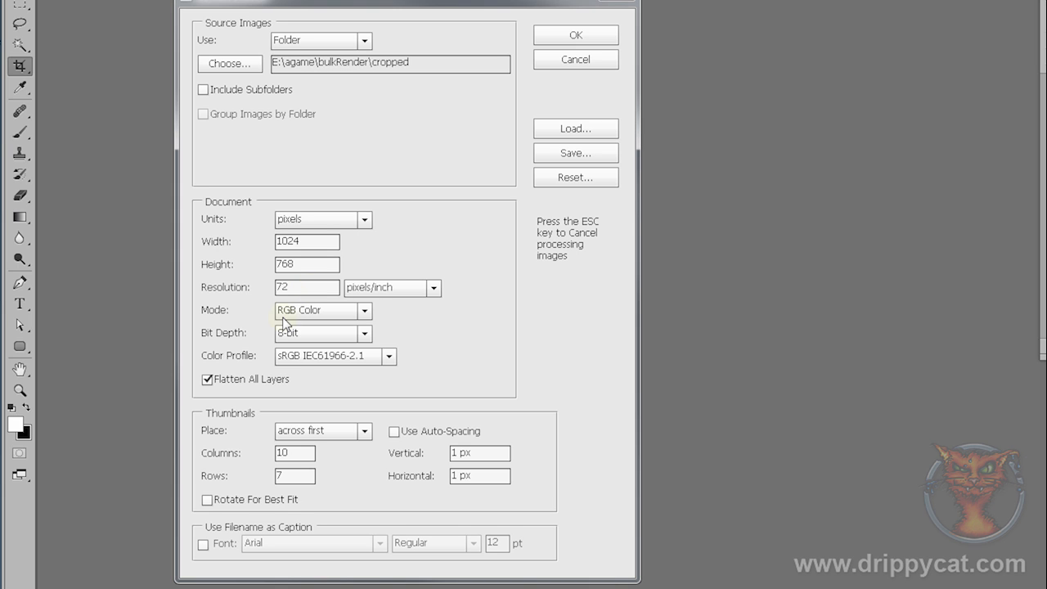
mouse_move(257, 439)
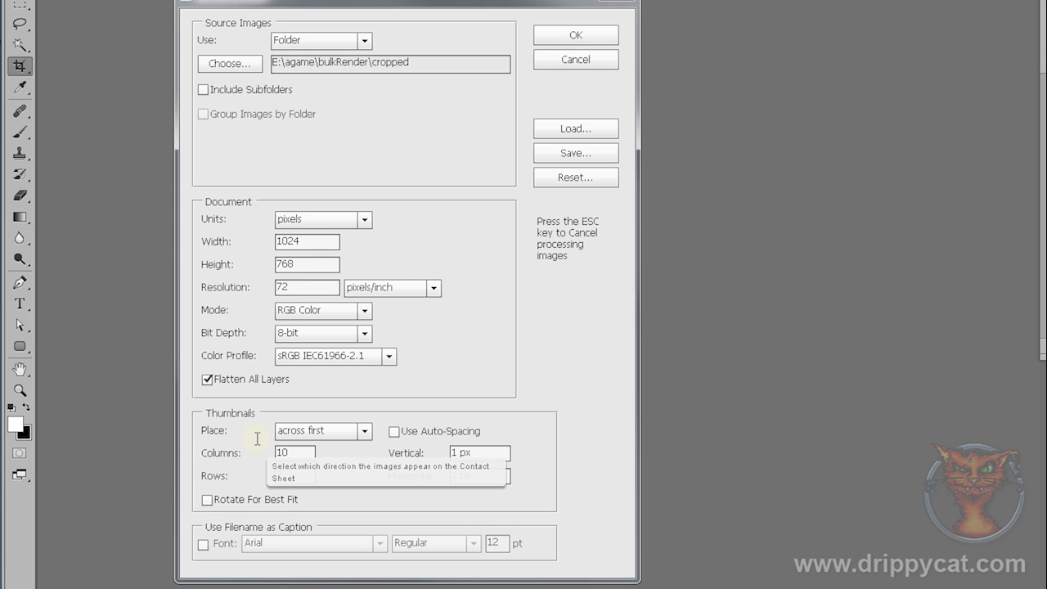
mouse_move(266, 431)
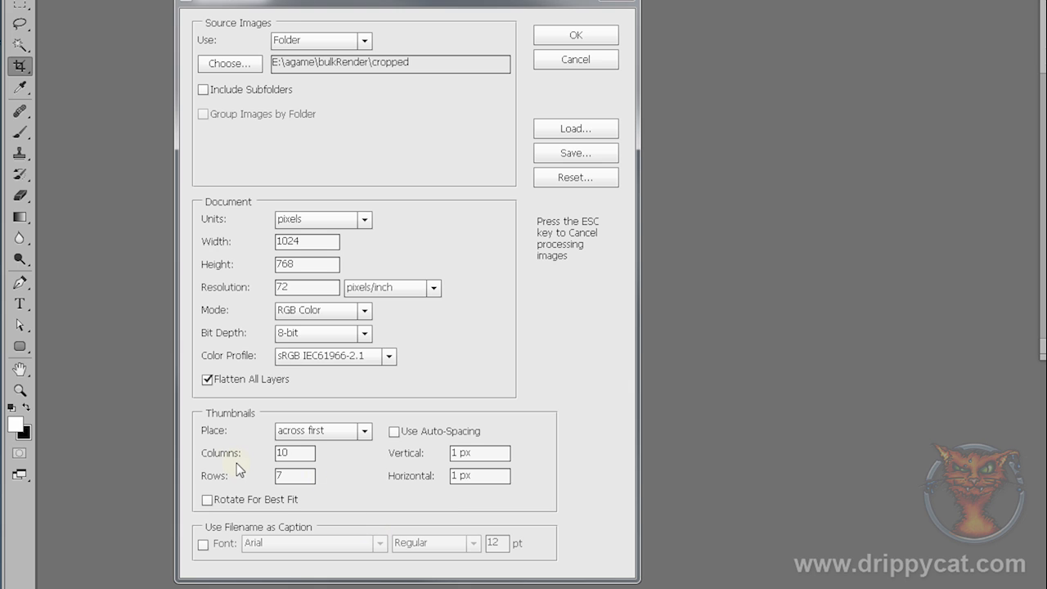
mouse_move(230, 461)
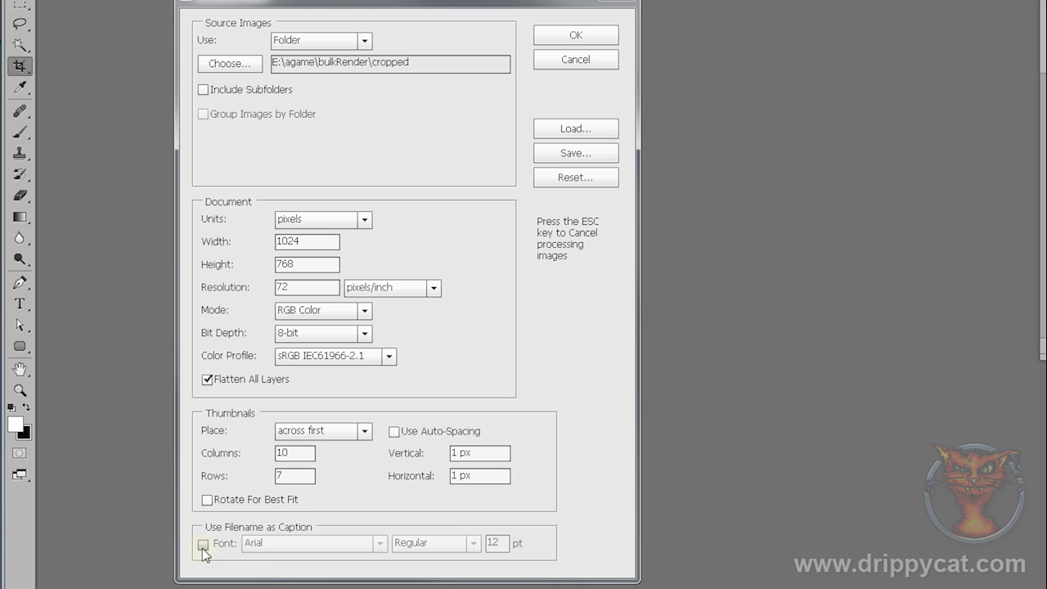
mouse_move(204, 550)
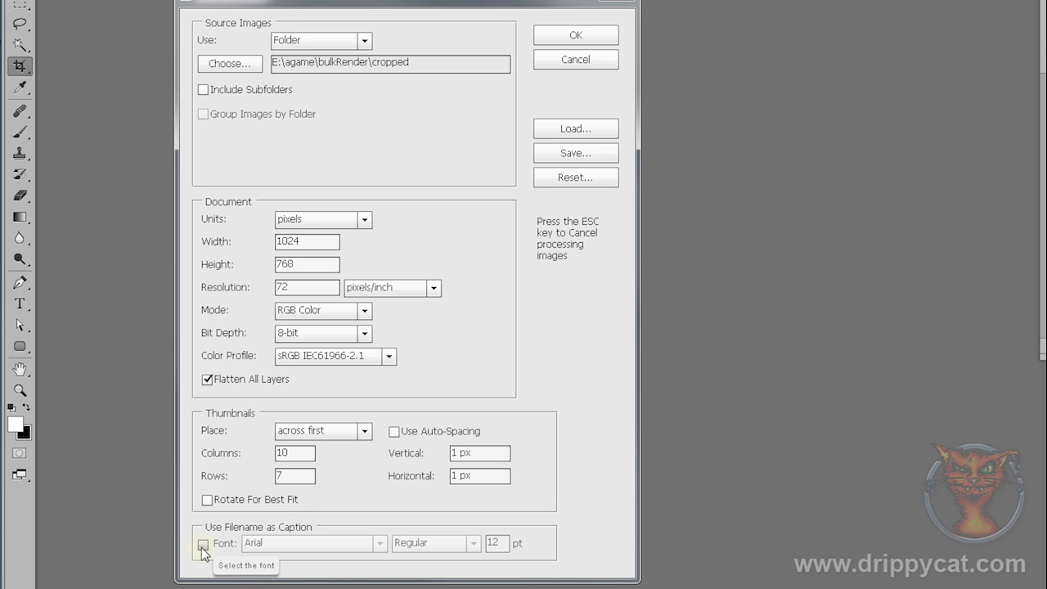
Keep filename captions off for the 10×7, 1 px-spacing contact sheet from cropped
left_click(204, 542)
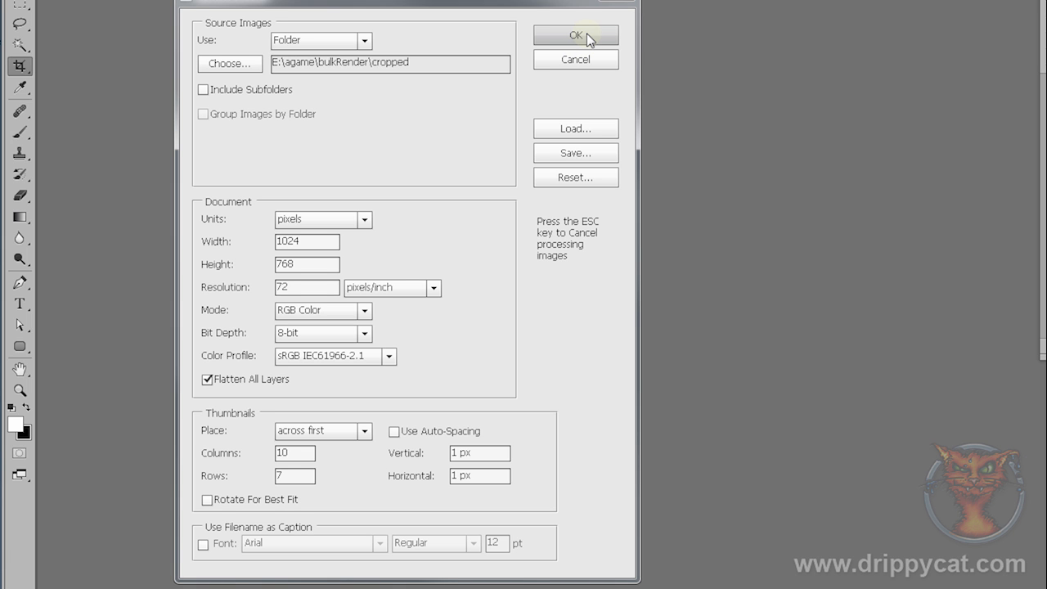
Run Contact Sheet II on the cropped sprite frames to generate the sheets
left_click(575, 35)
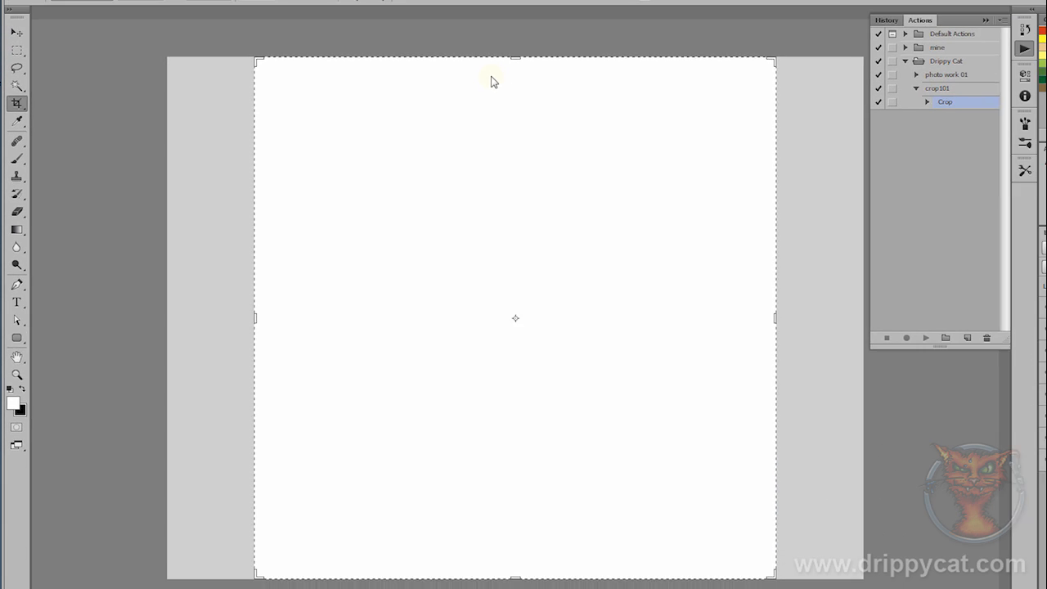
key("Tab")
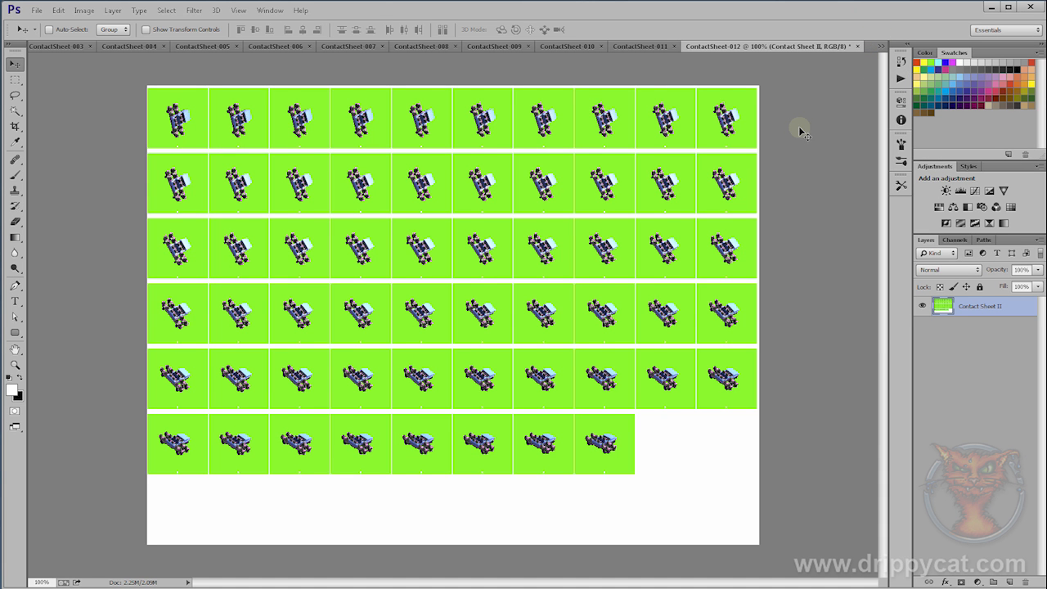
mouse_move(331, 116)
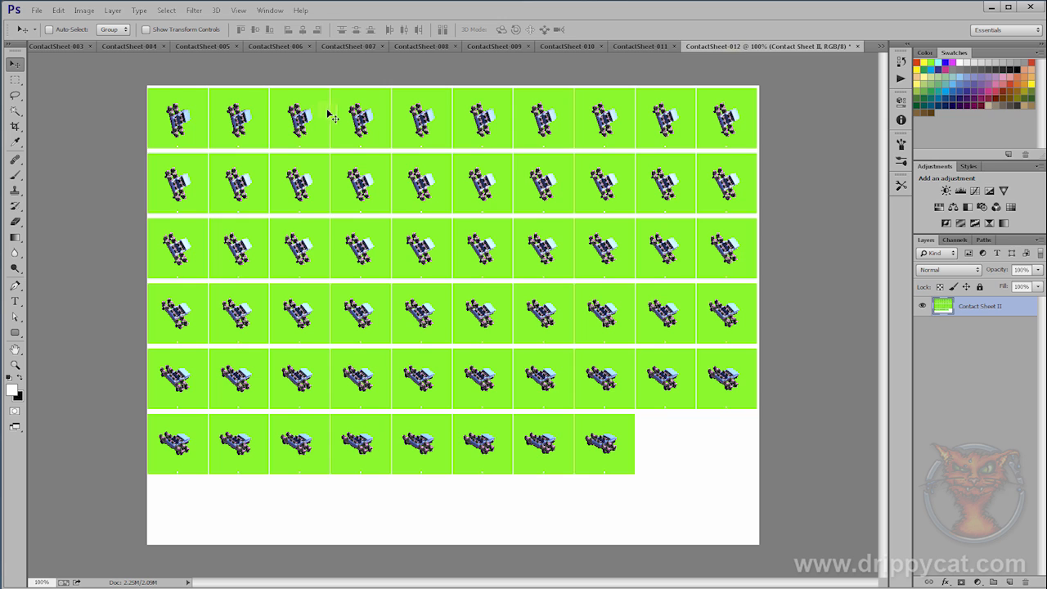
mouse_move(697, 135)
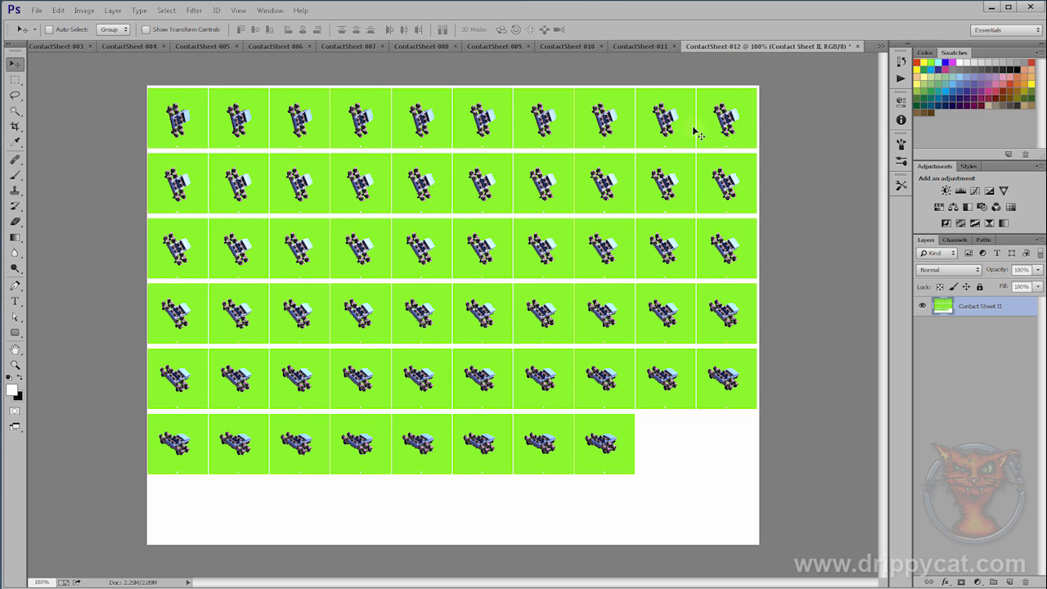
mouse_move(319, 150)
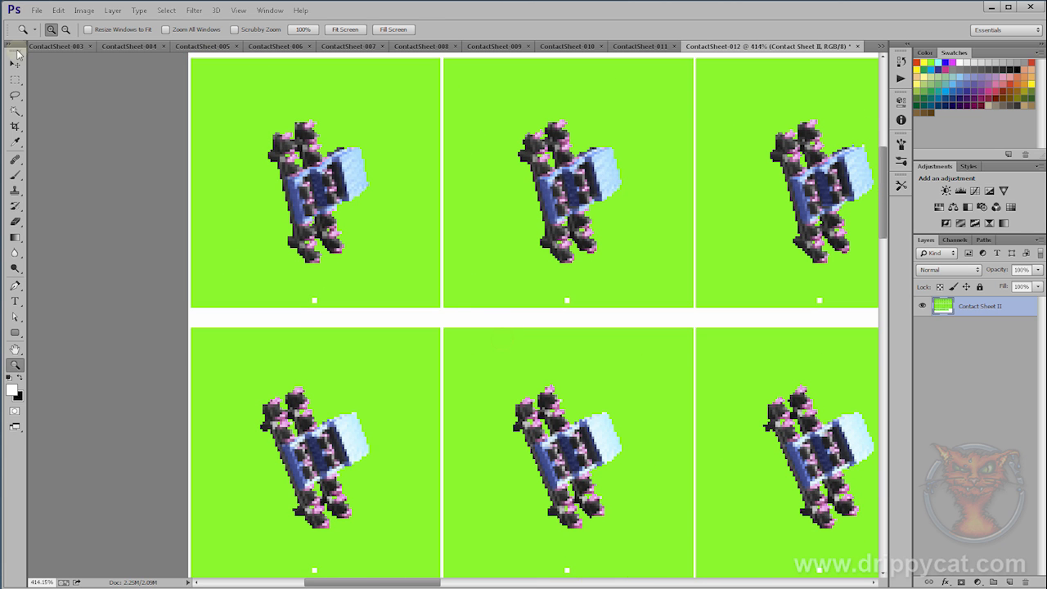
Zoom in to inspect the sprite frames on ContactSheet-012
left_click(15, 64)
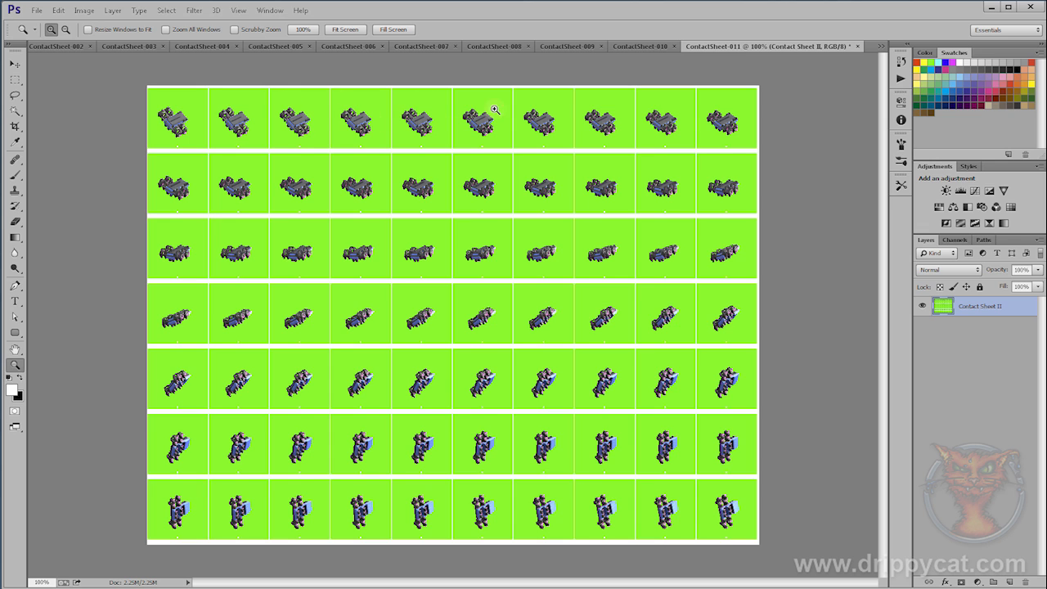
mouse_move(711, 82)
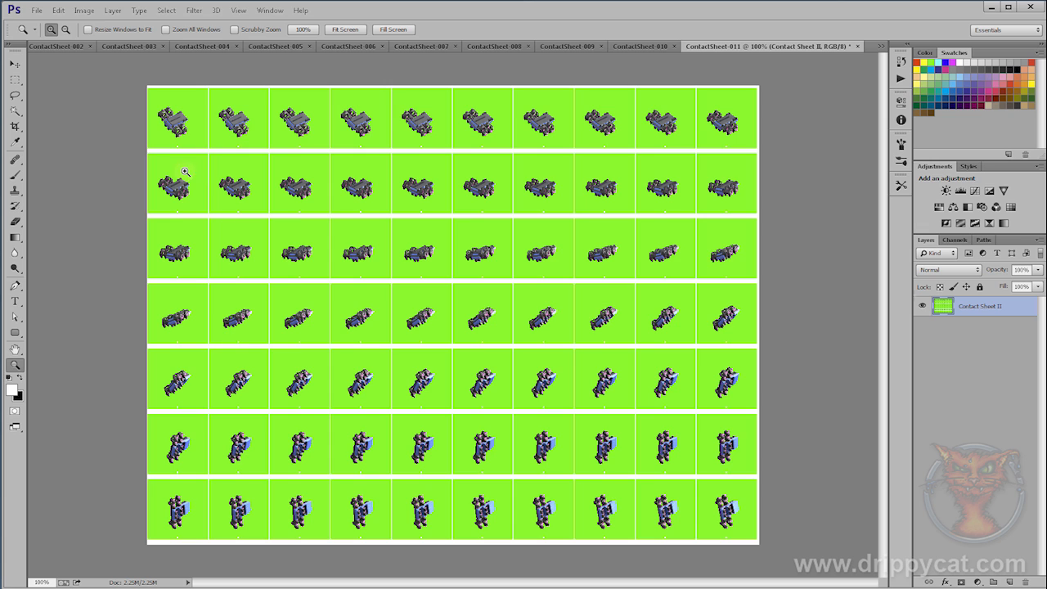
mouse_move(174, 145)
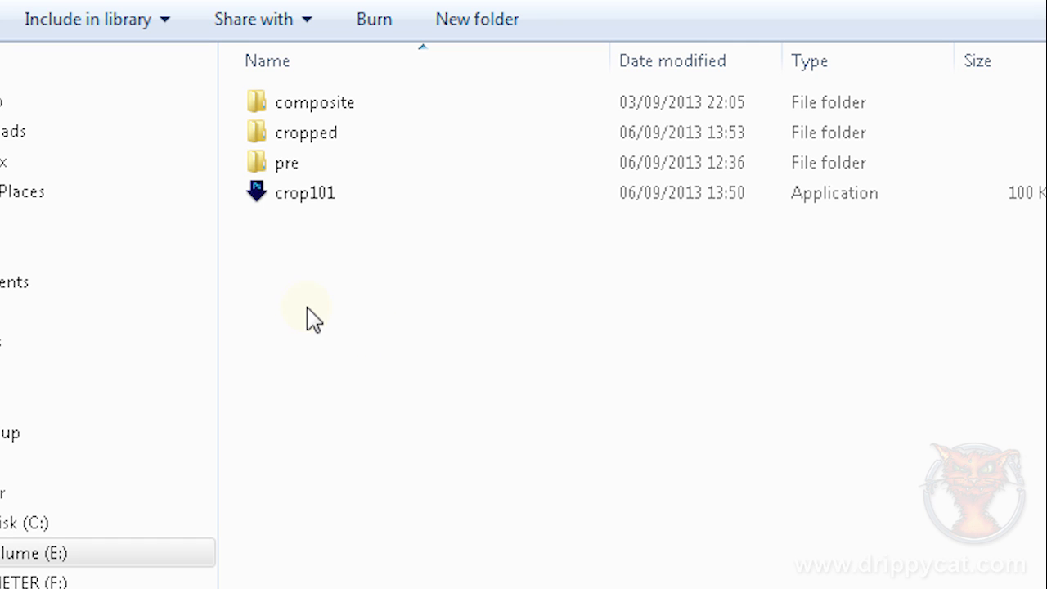
Create a folder named test in bulkRender and paste the copied frames into it
right_click(310, 315)
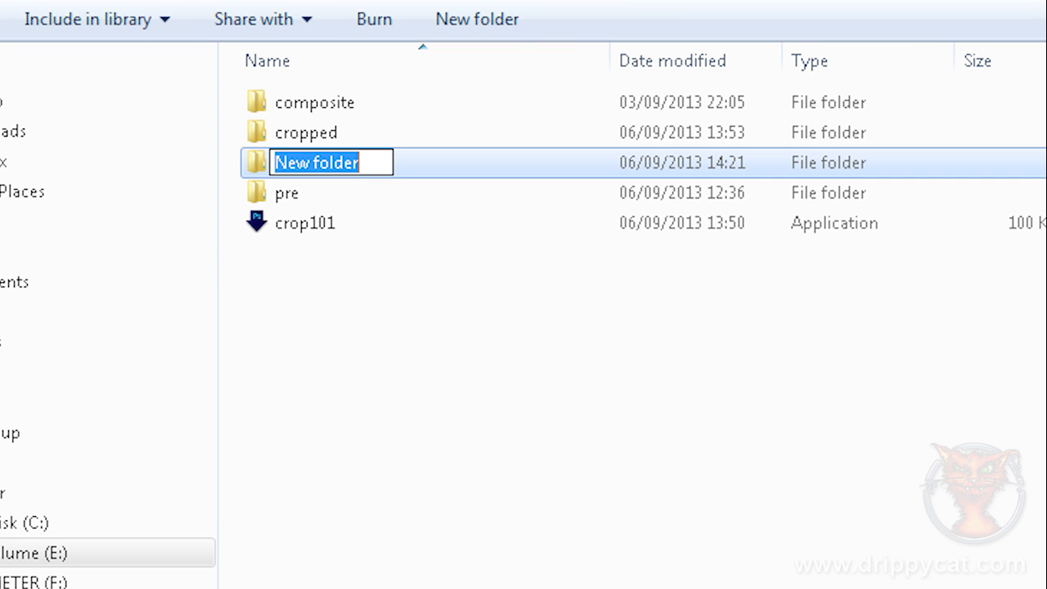
type("tes")
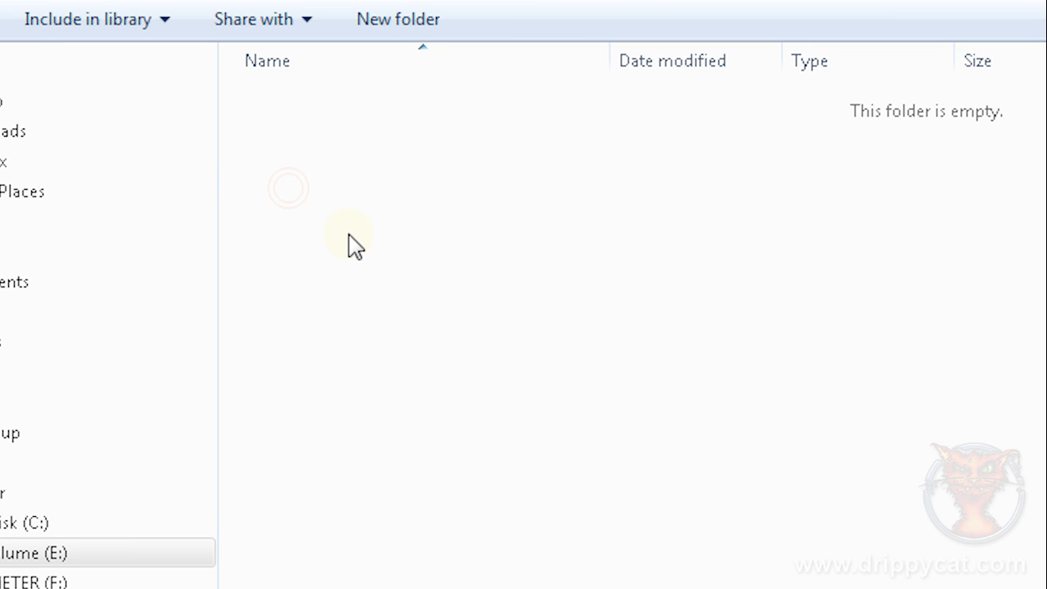
right_click(348, 237)
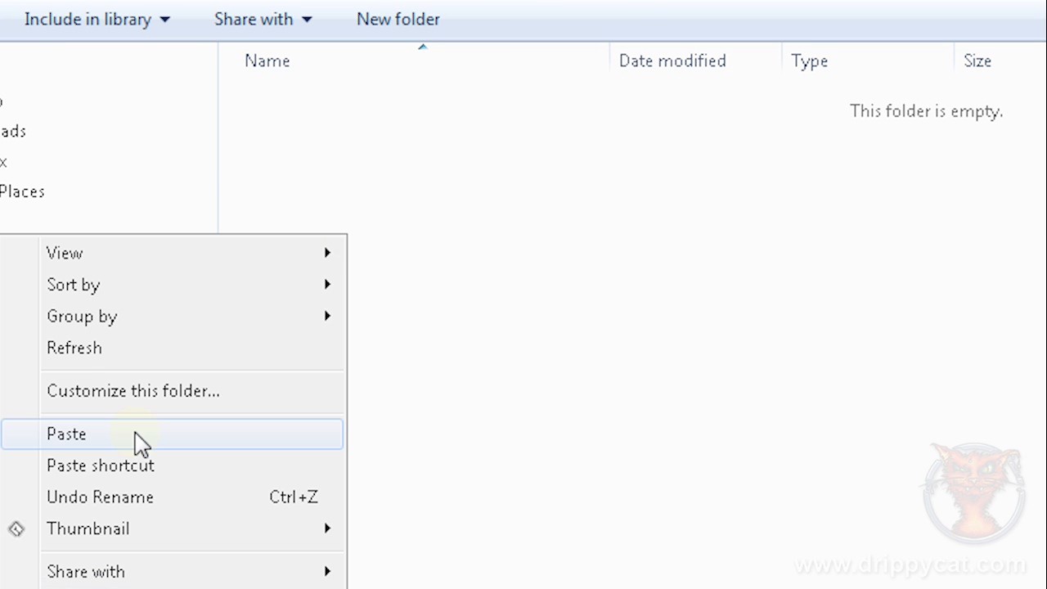
left_click(67, 433)
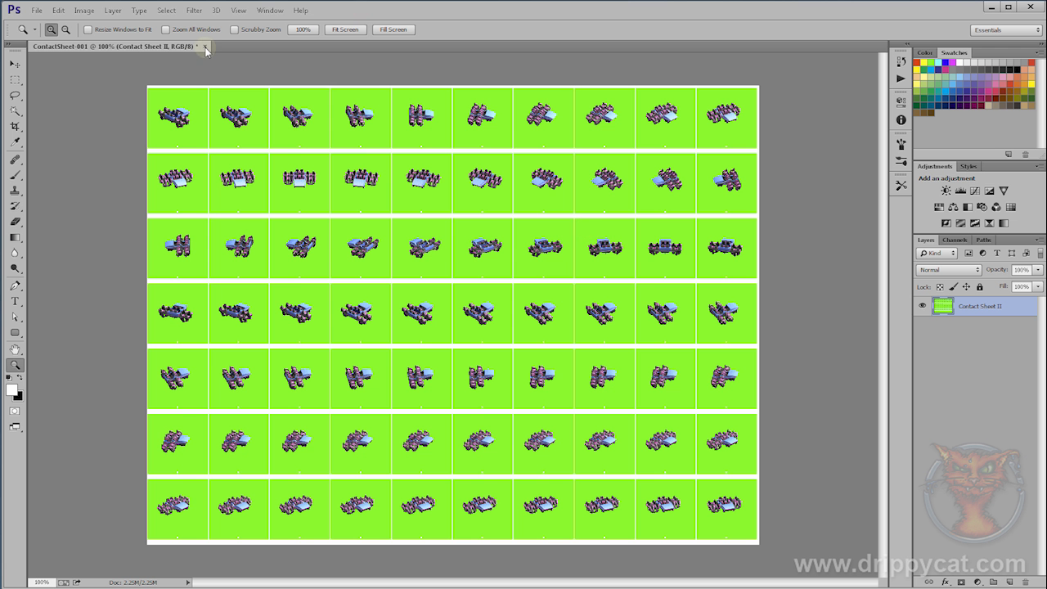
Close ContactSheet-001 and set up a contact sheet from the test folder at 300 resolution
left_click(206, 47)
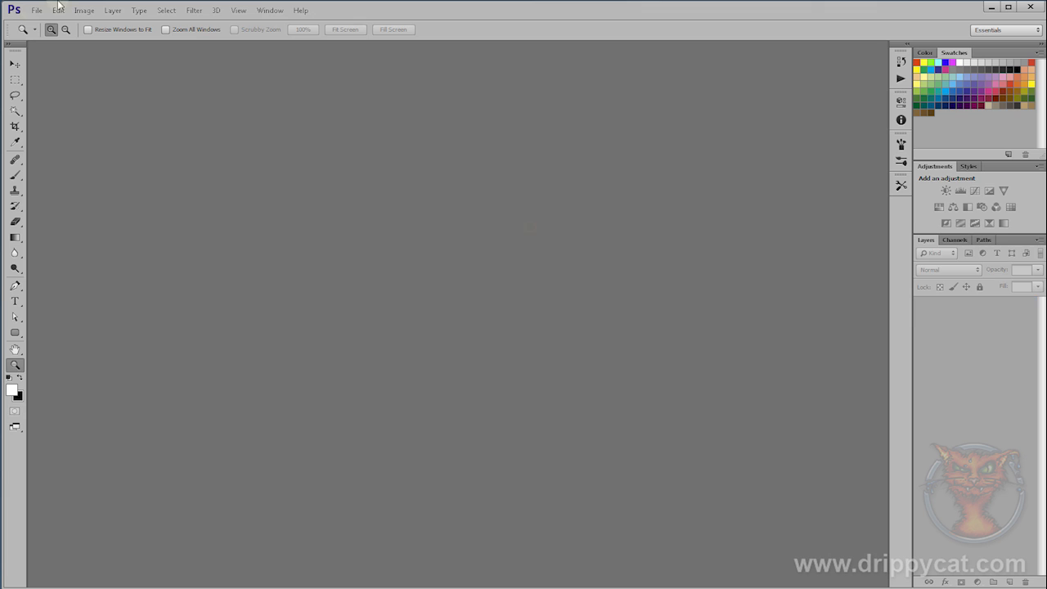
left_click(36, 10)
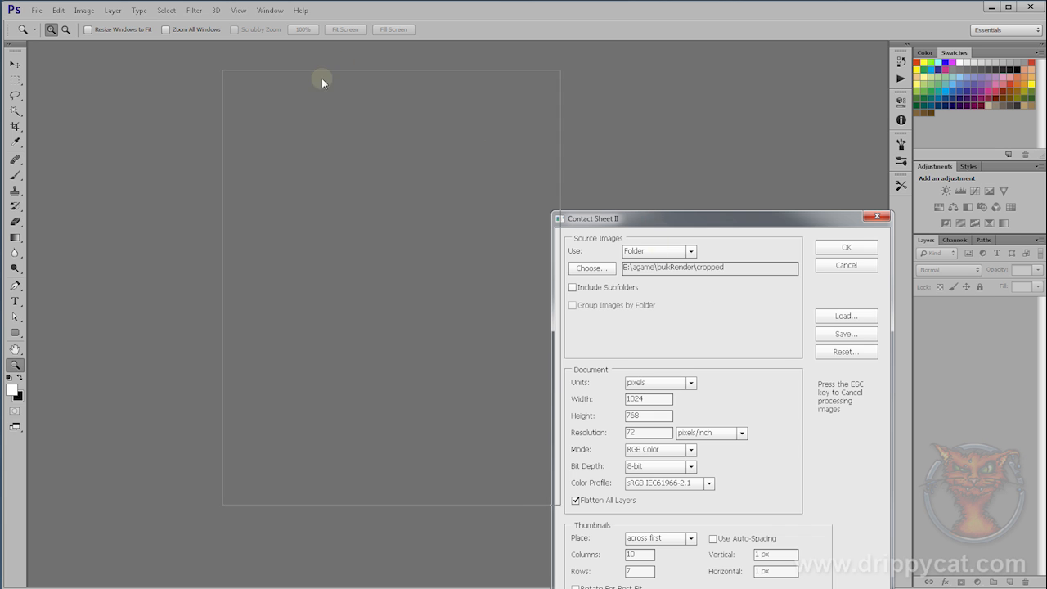
left_click(591, 268)
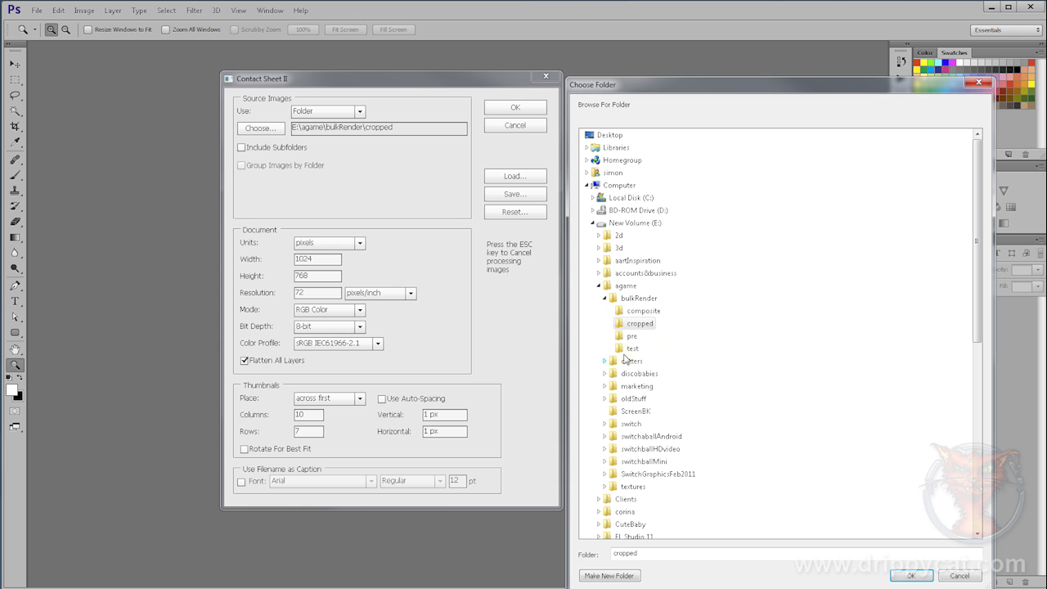
left_click(631, 348)
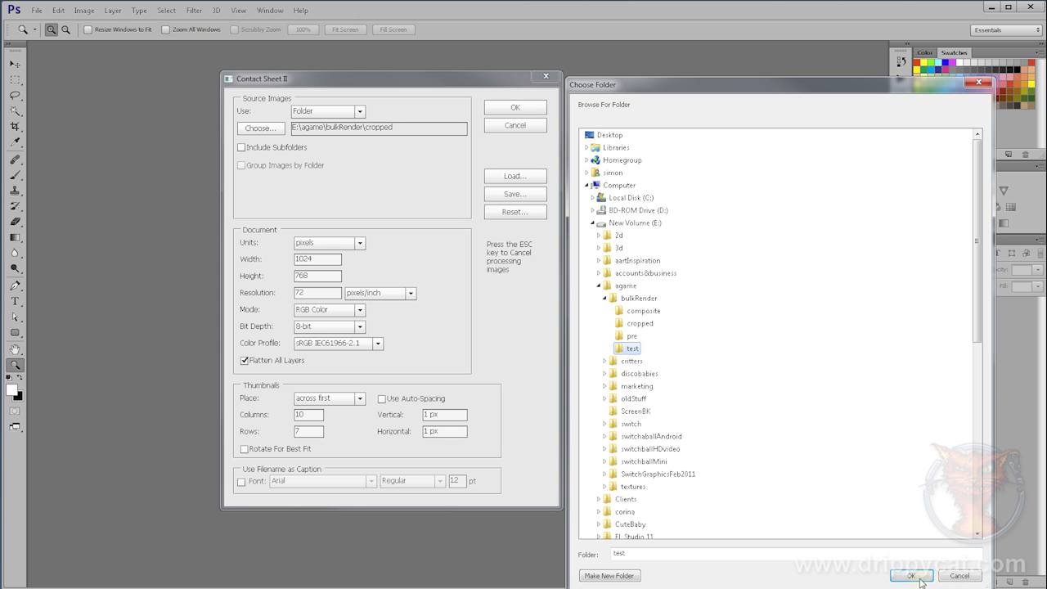
left_click(911, 575)
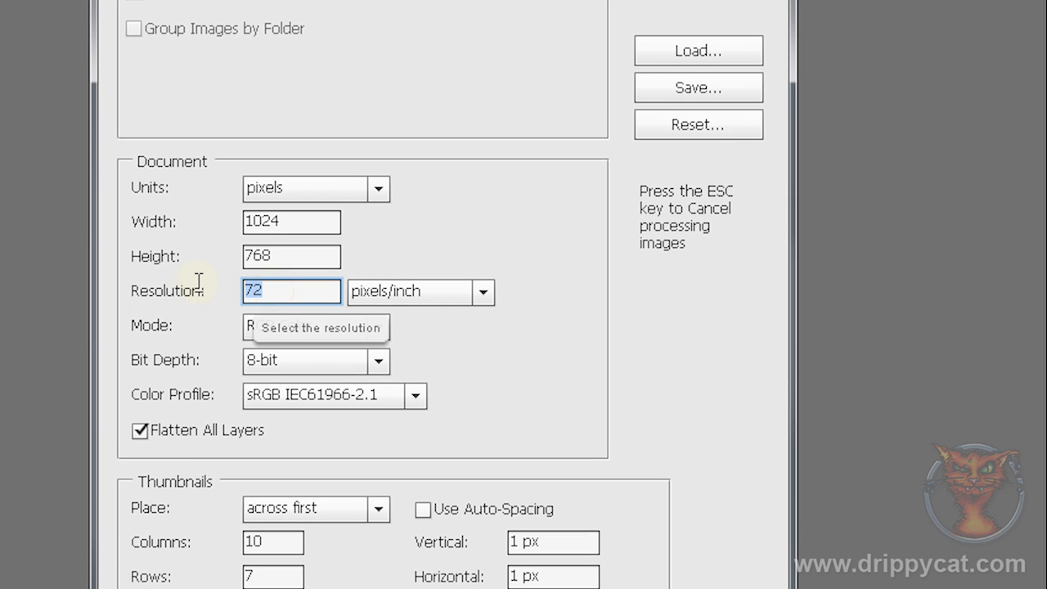
type("300")
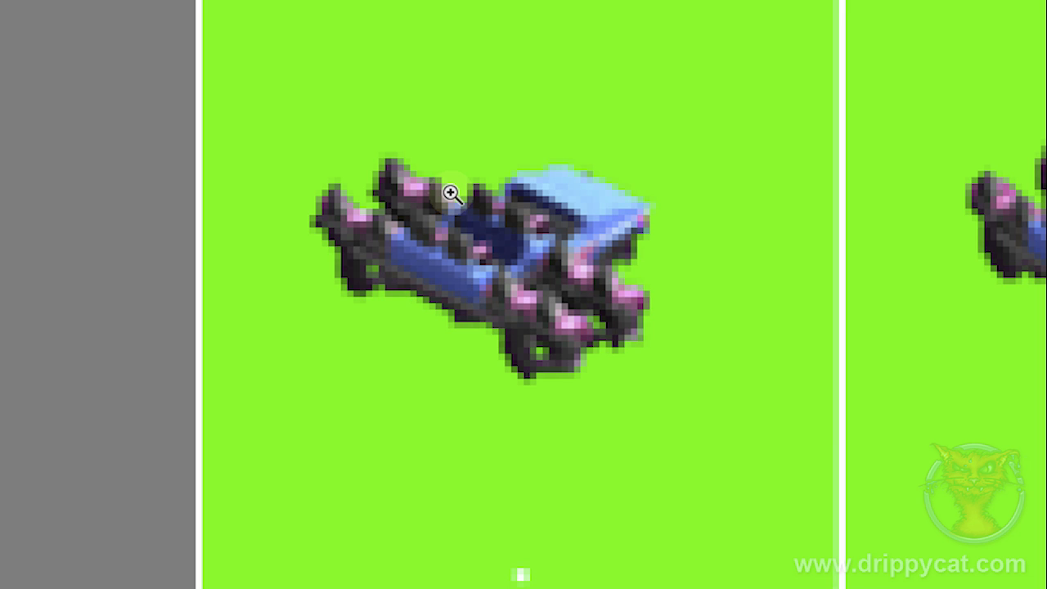
mouse_move(622, 266)
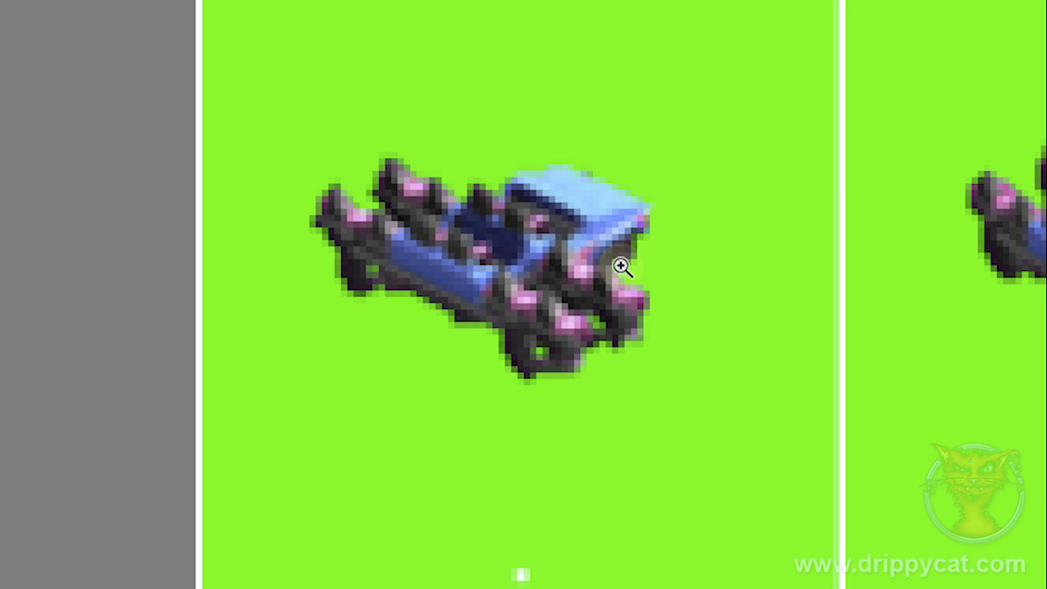
mouse_move(458, 170)
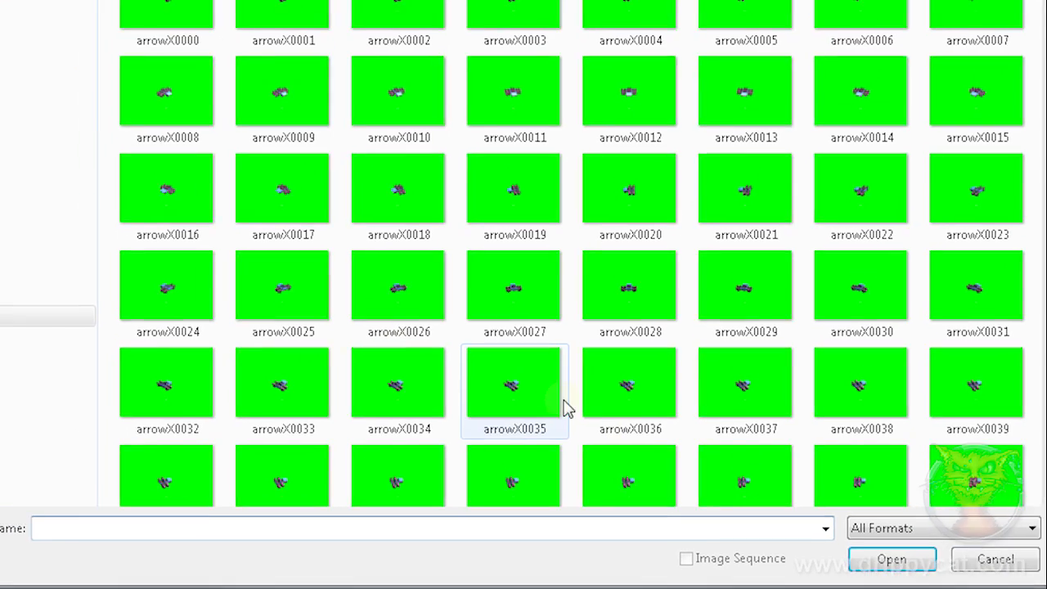
Build a contact sheet of the test frames with 11 columns and 7 rows
left_click(34, 8)
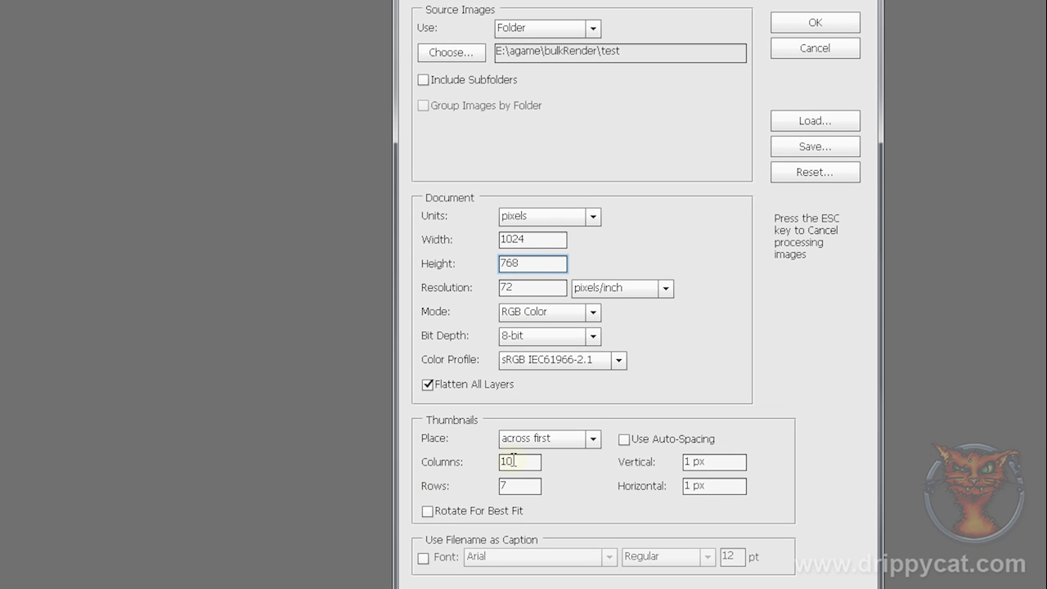
left_click(519, 461)
type("11")
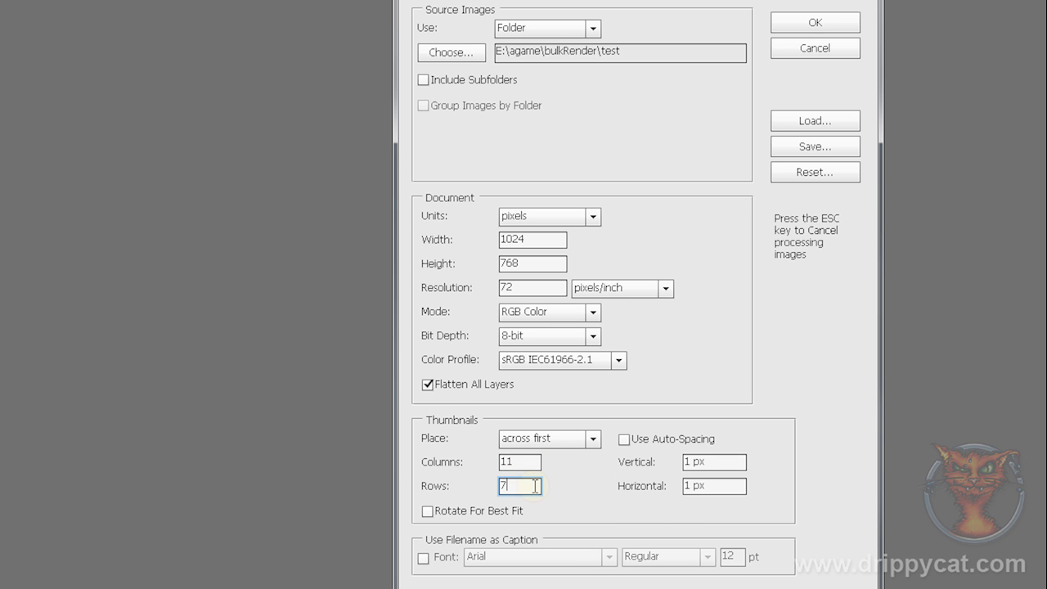
left_click(814, 22)
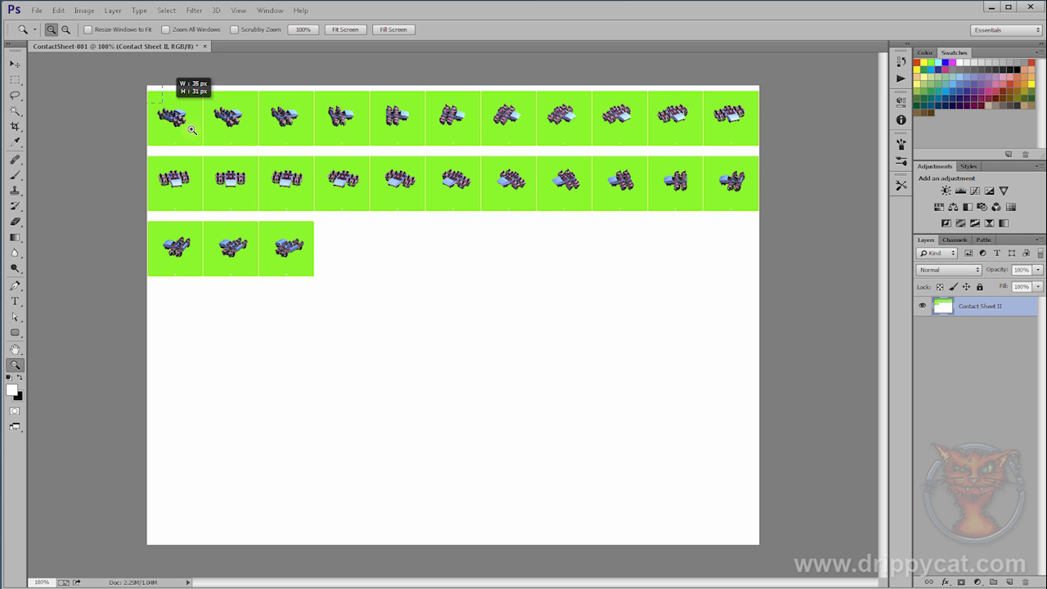
left_click(192, 130)
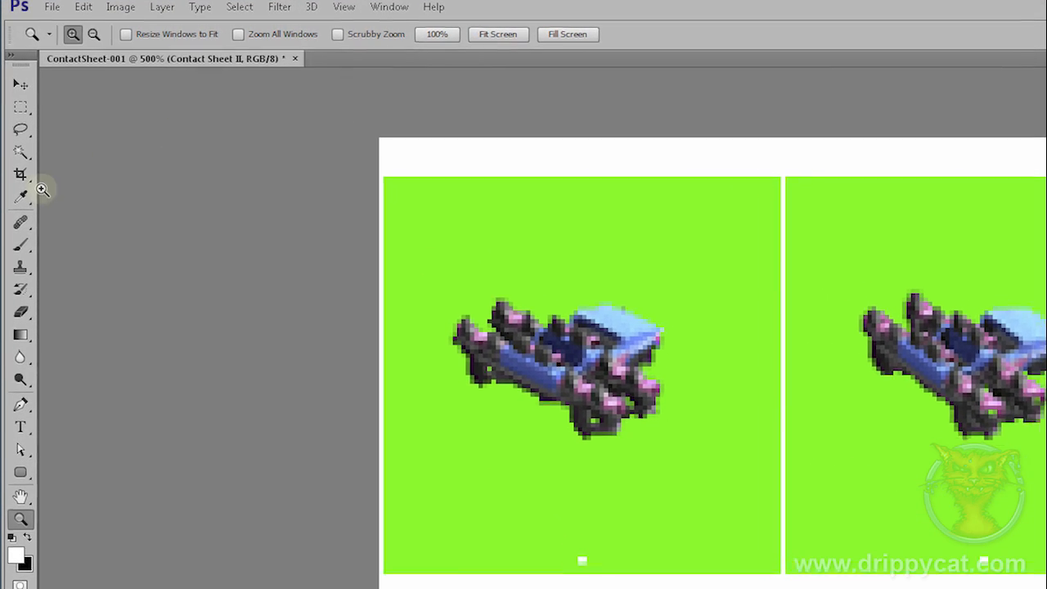
left_click(20, 196)
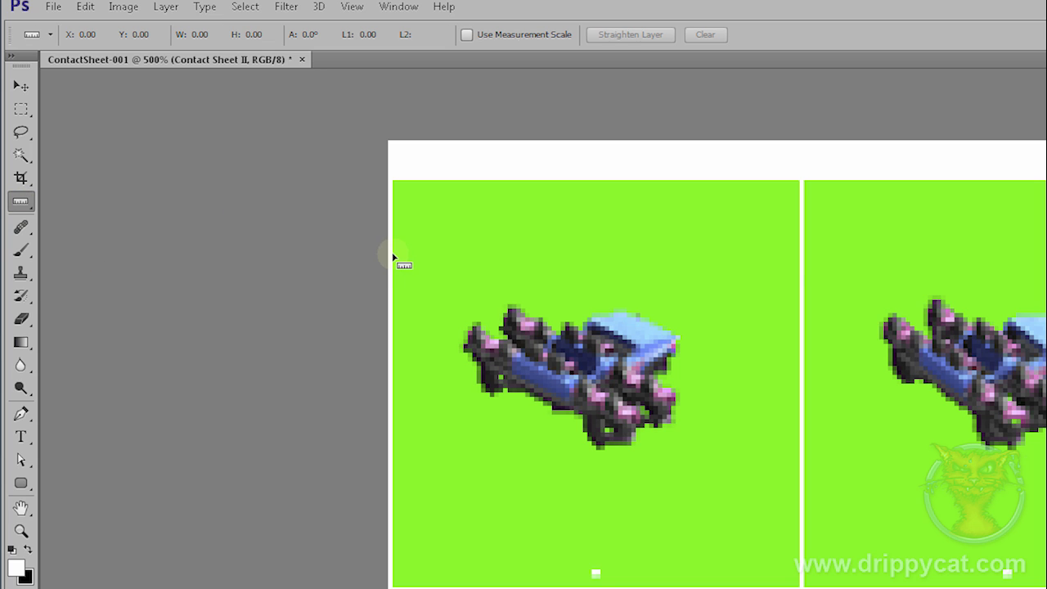
left_click_drag(394, 256, 799, 258)
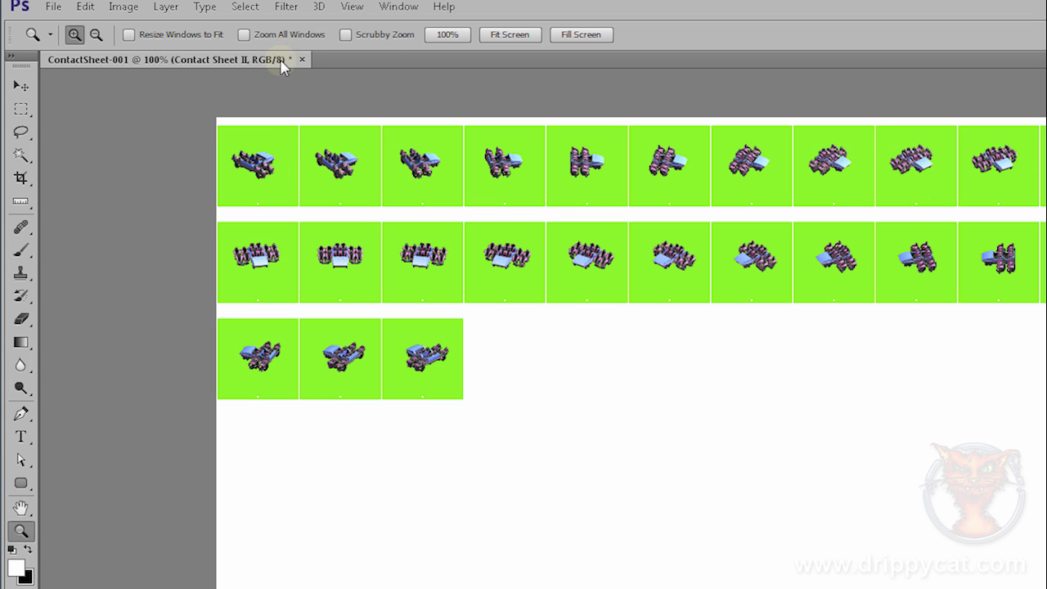
Close the test-folder contact sheet and reopen Contact Sheet II with a 10×7 grid
left_click(302, 58)
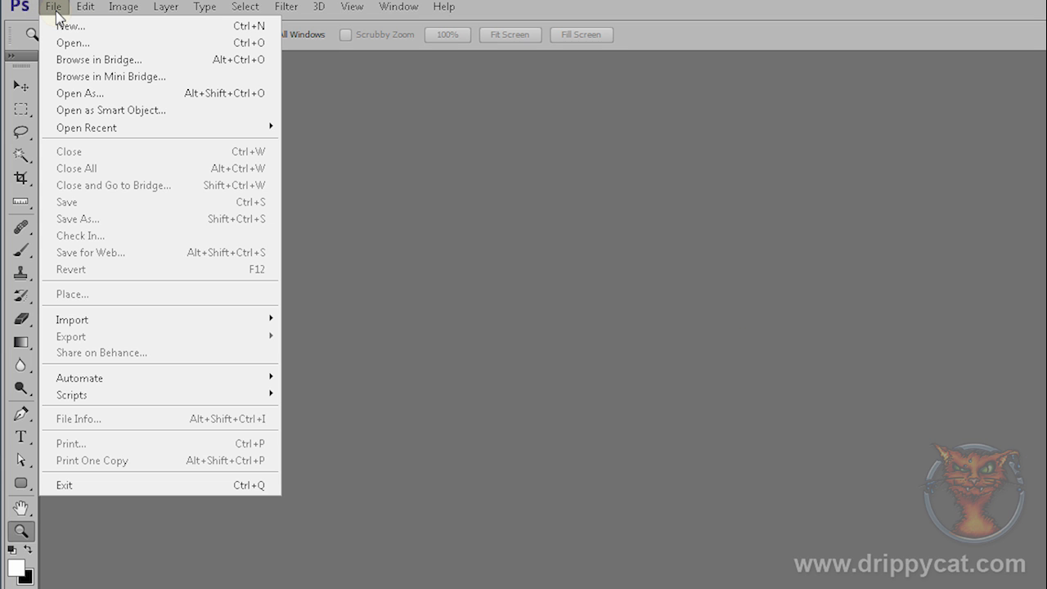
mouse_move(79, 377)
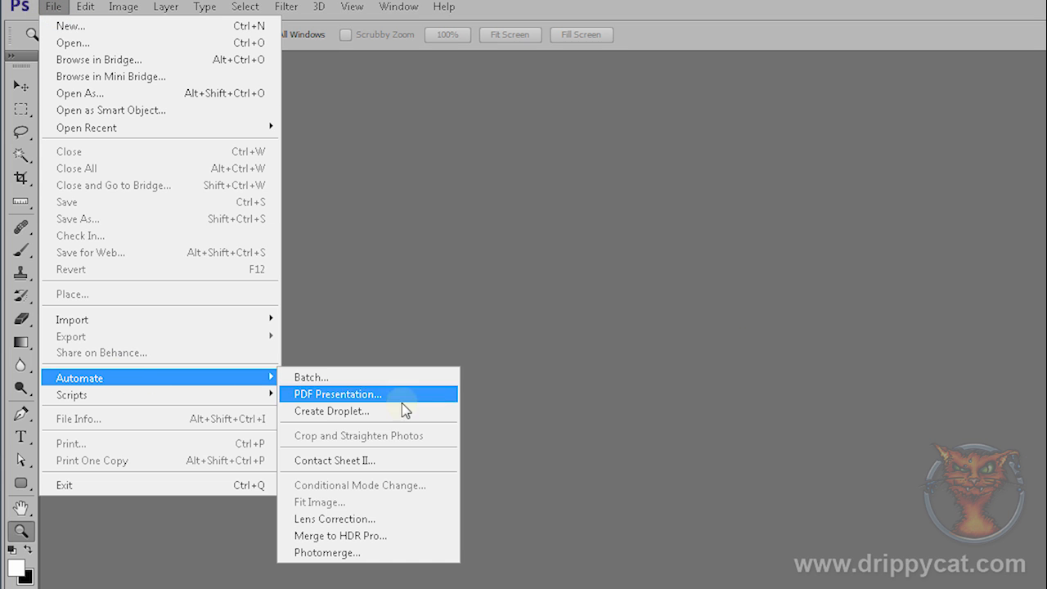
left_click(335, 459)
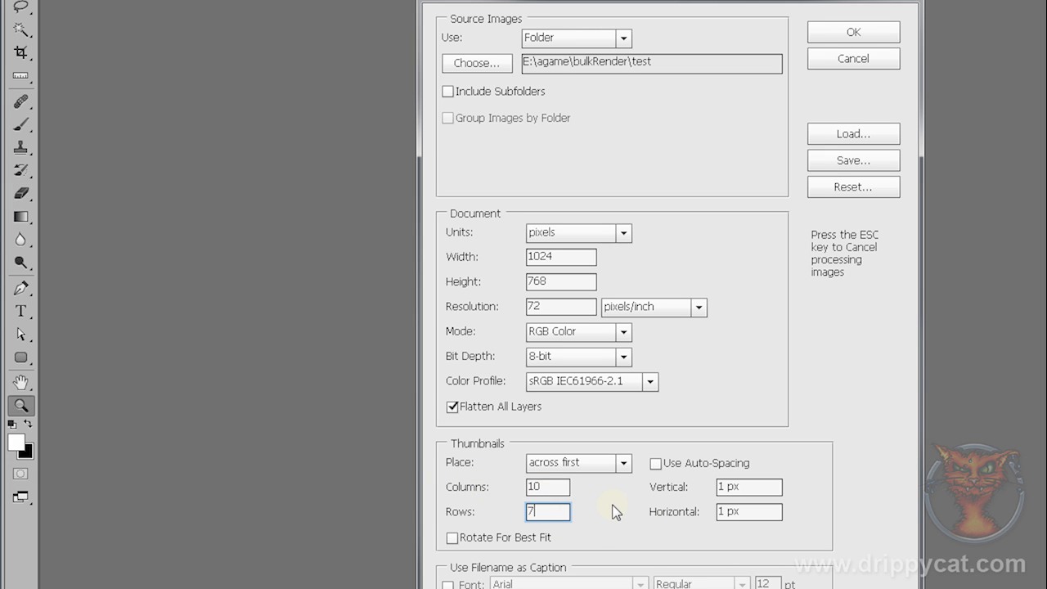
left_click(548, 486)
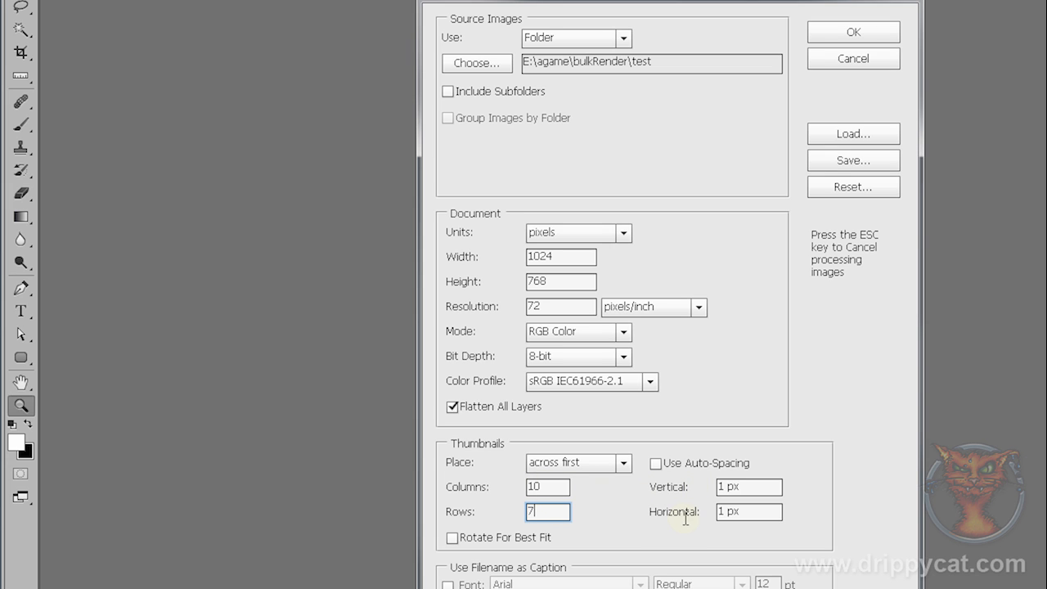
mouse_move(749, 515)
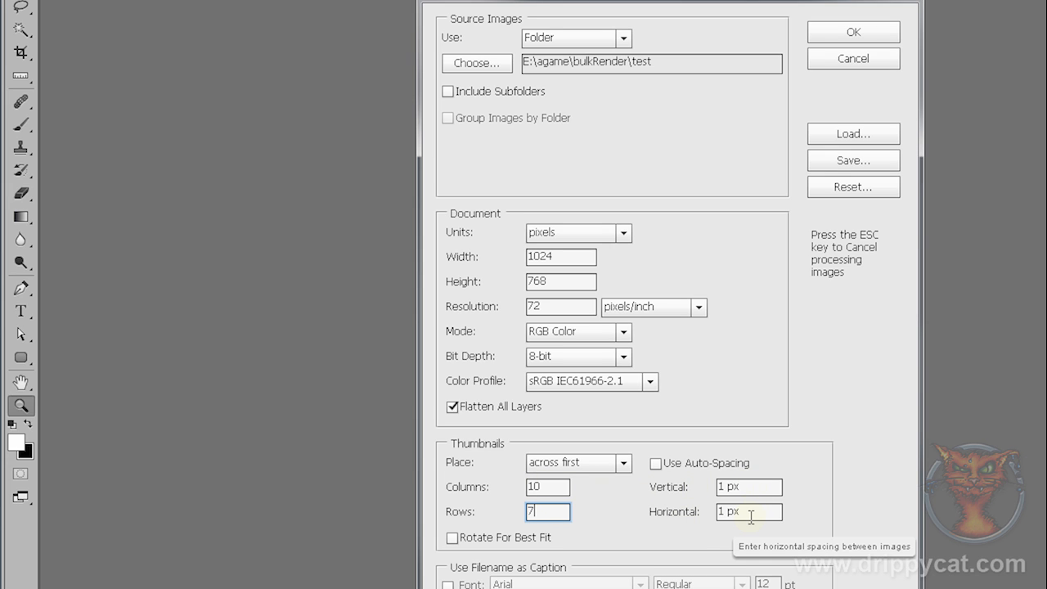
mouse_move(626, 507)
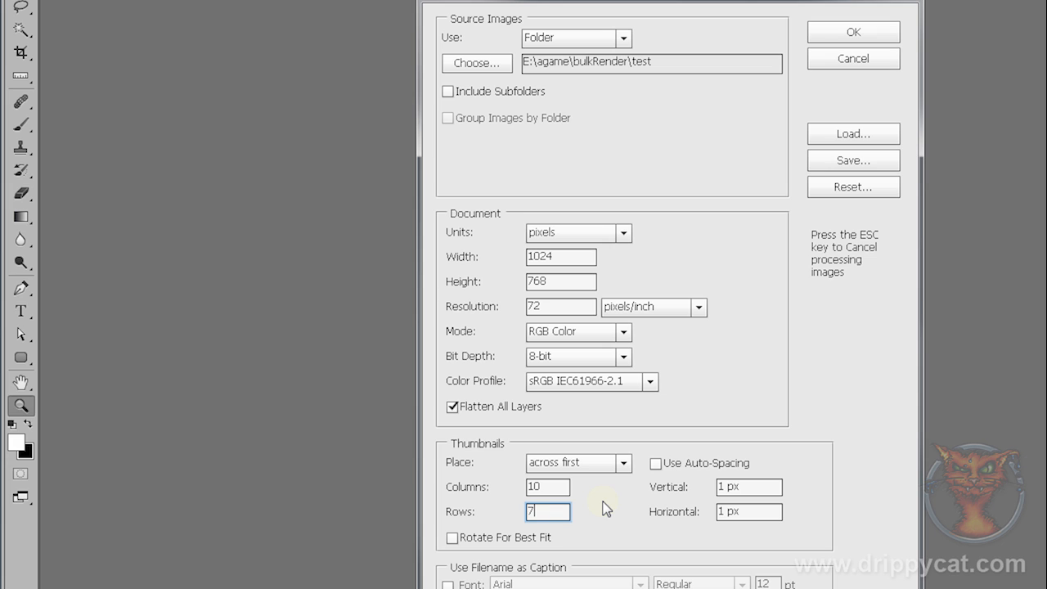
mouse_move(552, 281)
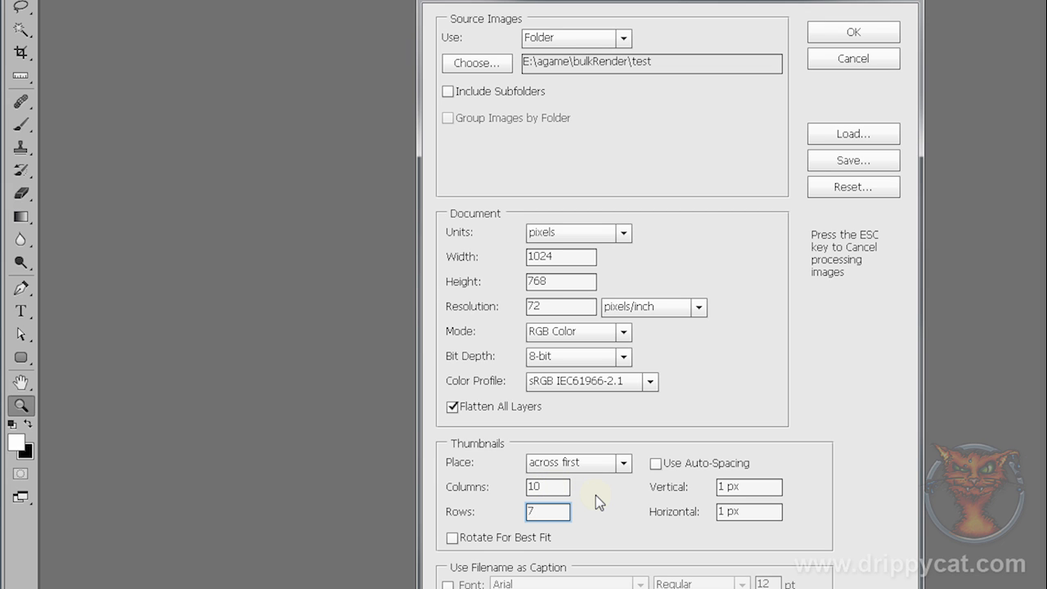
mouse_move(588, 500)
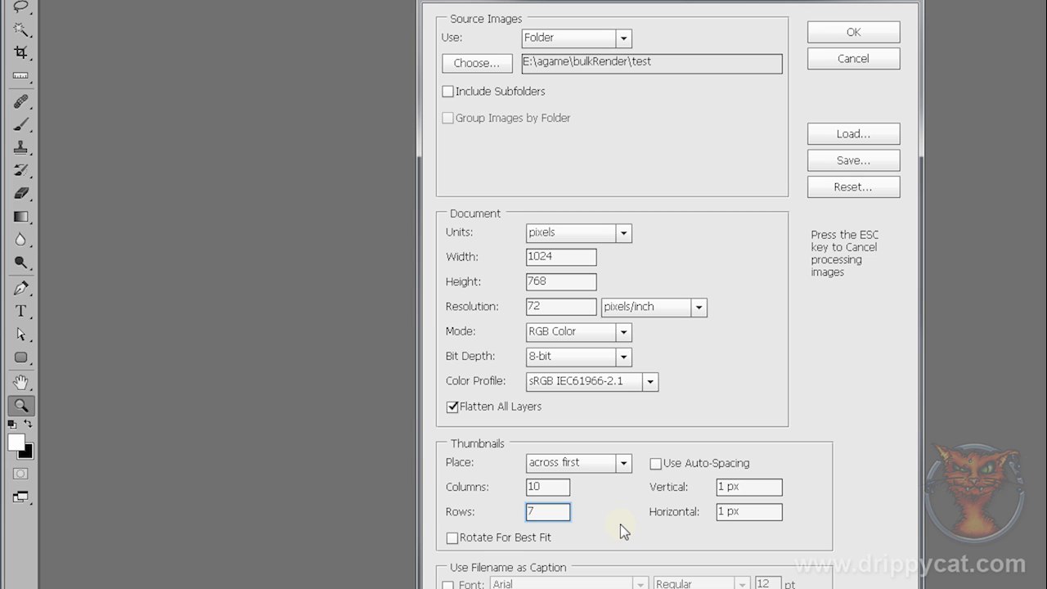
left_click(548, 511)
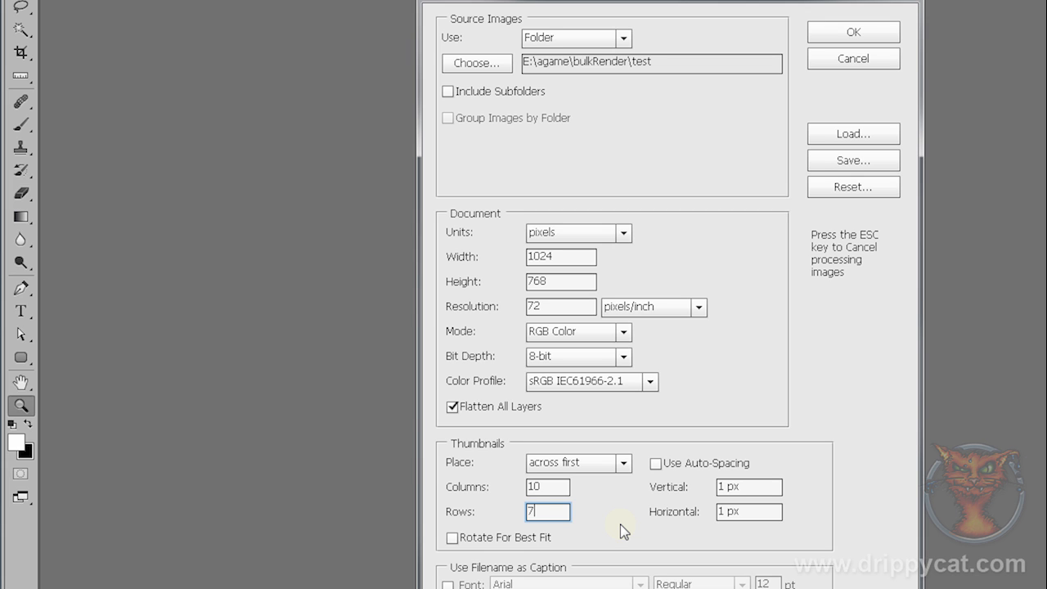
mouse_move(515, 391)
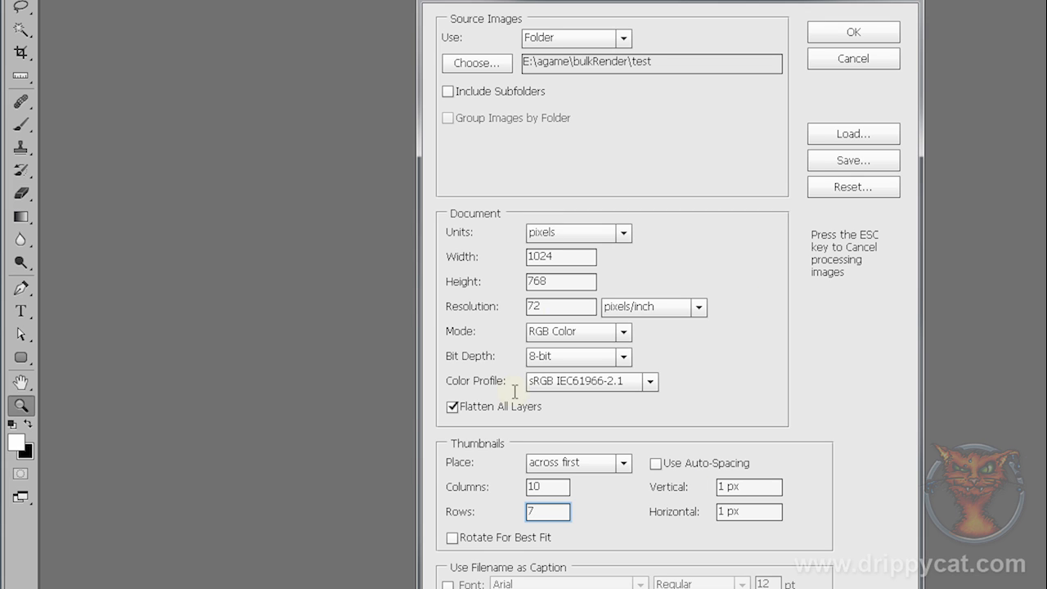
mouse_move(667, 491)
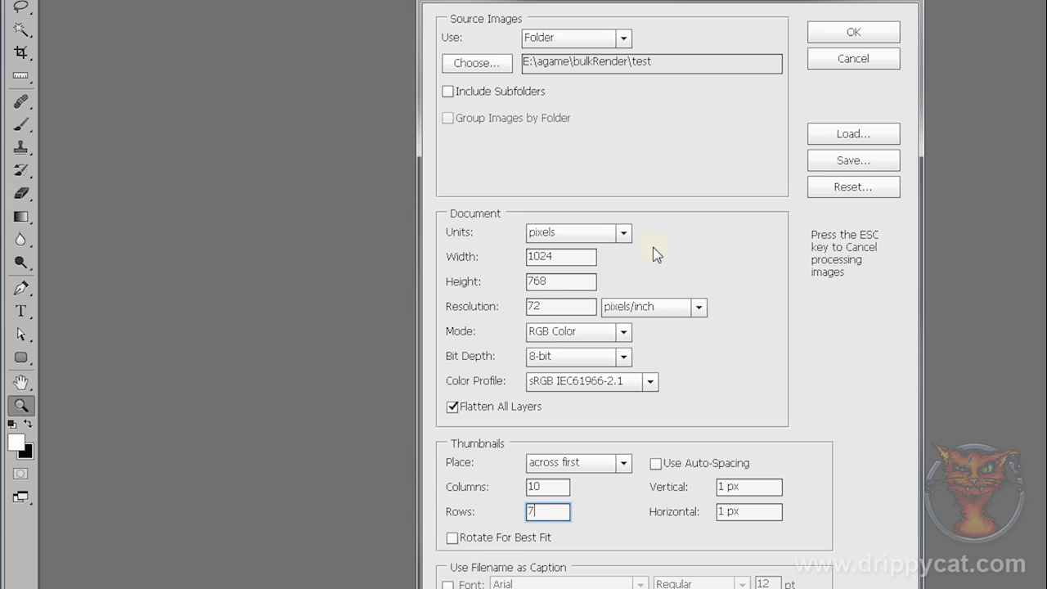
mouse_move(720, 260)
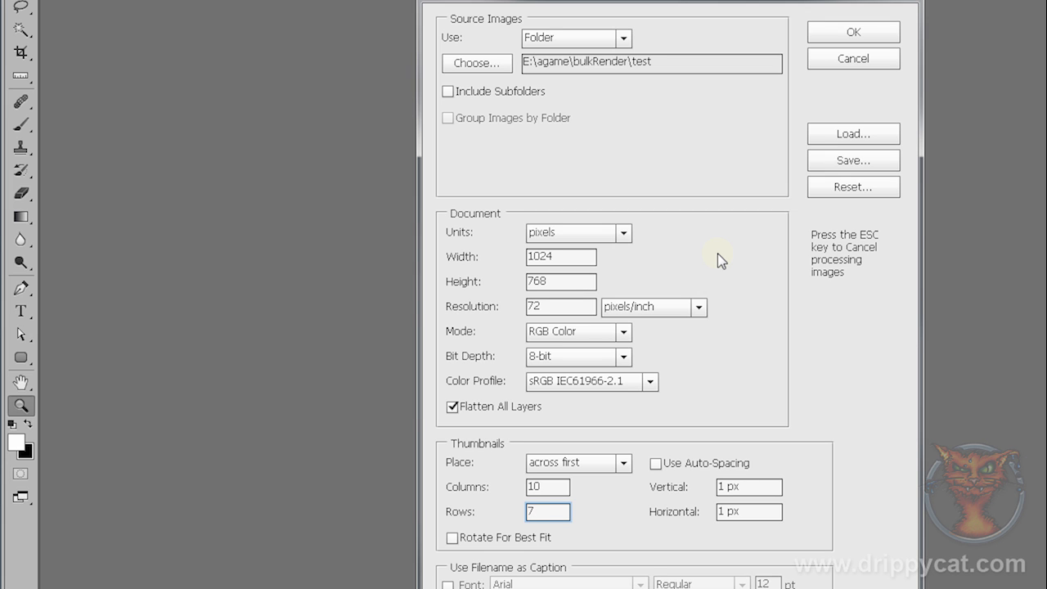
left_click(547, 512)
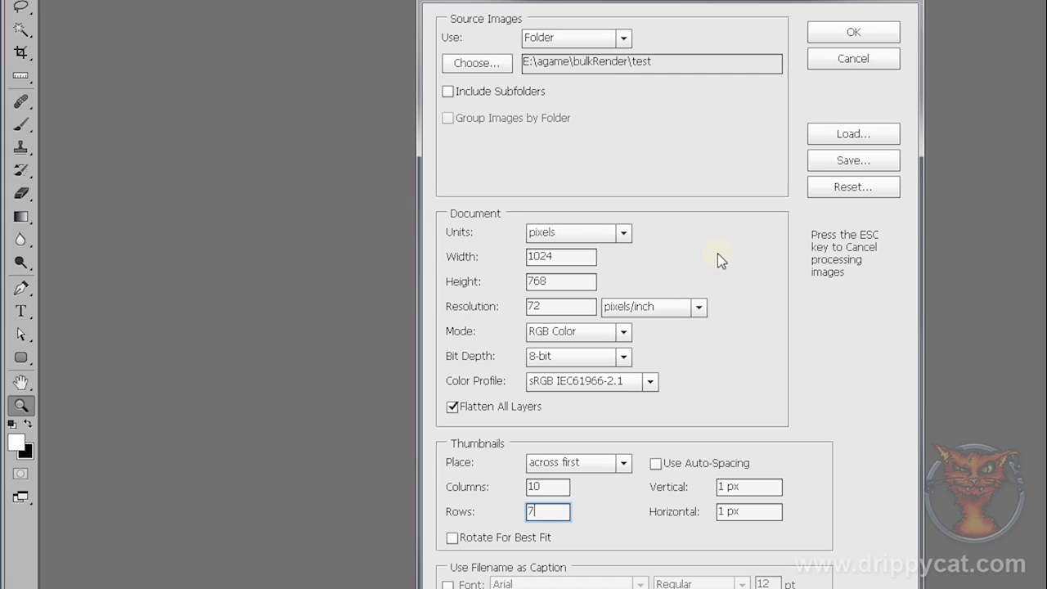